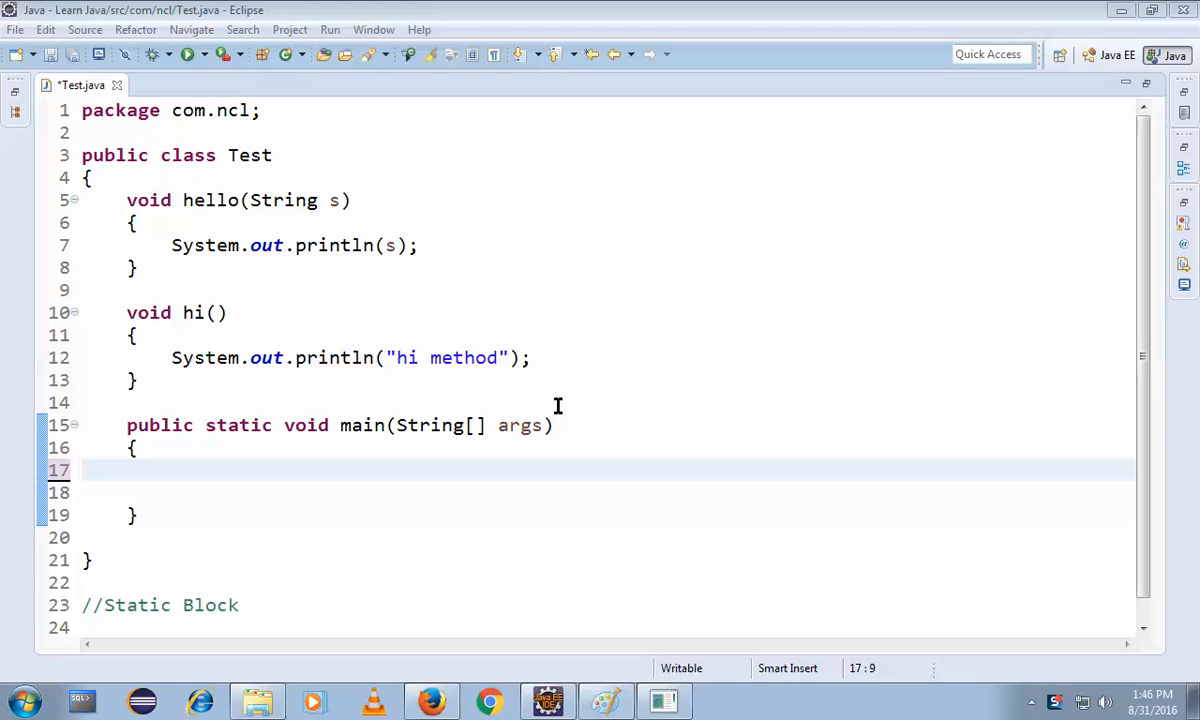
pyautogui.moveTo(270, 464)
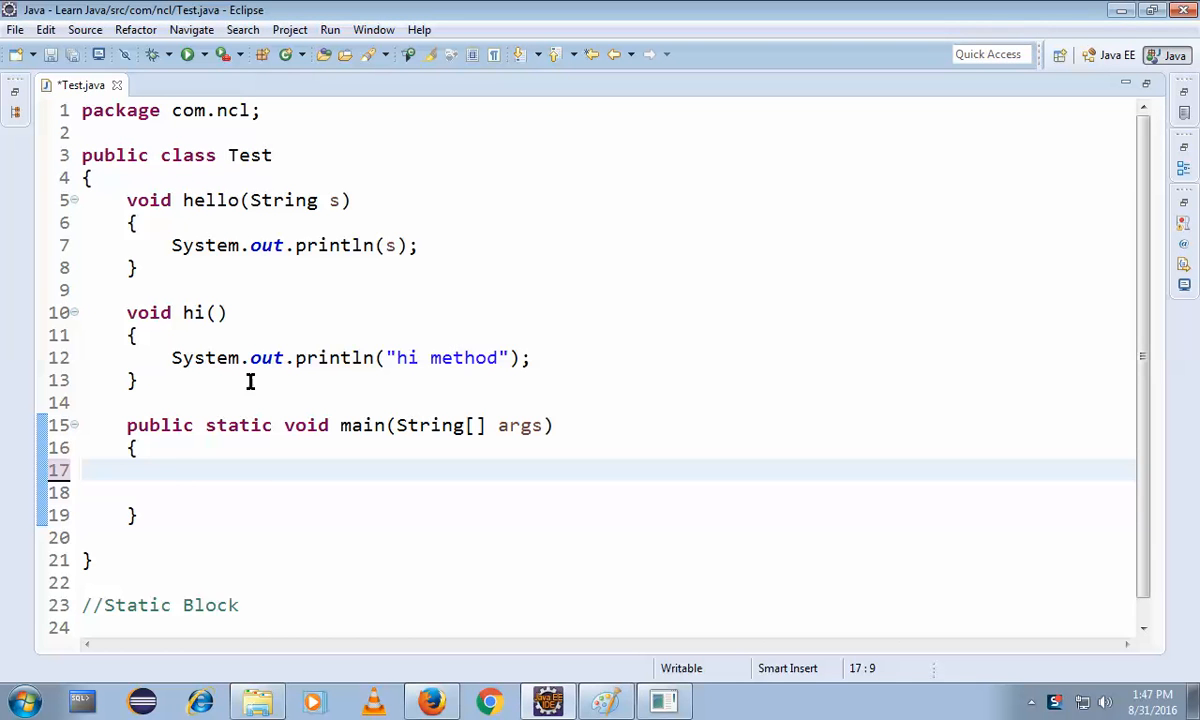
# Change hello's parameter from String s to int a.
pyautogui.doubleClick(290, 200)
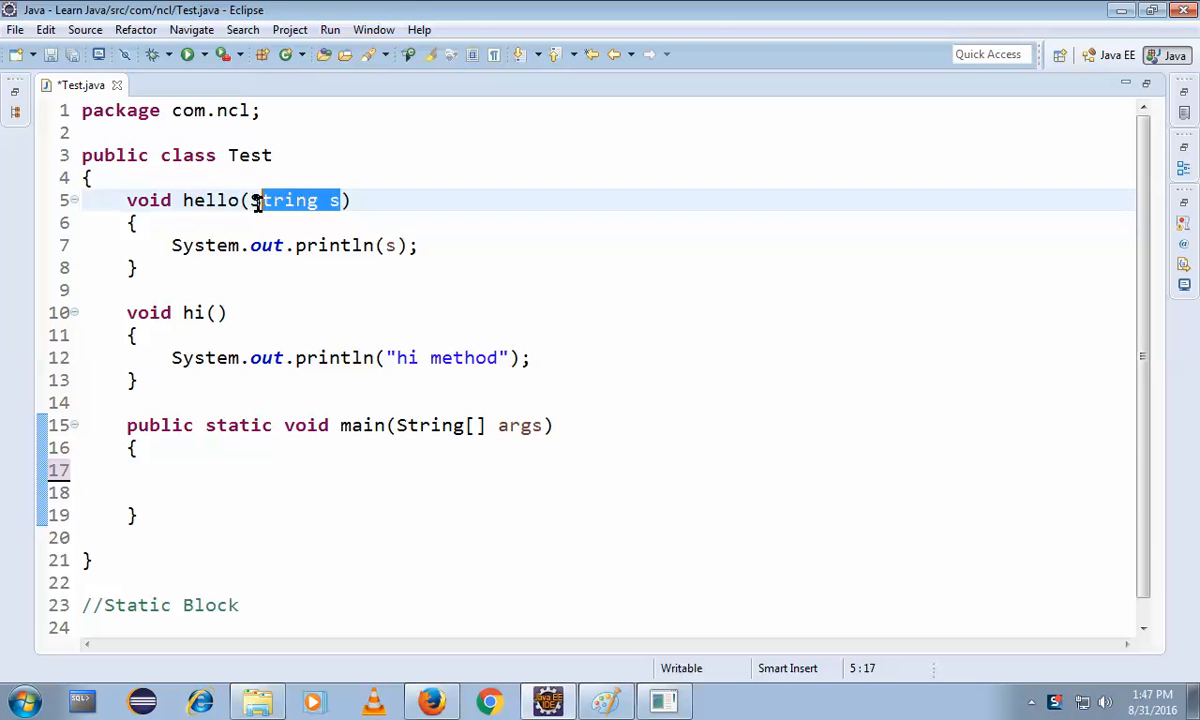
pyautogui.write('int')
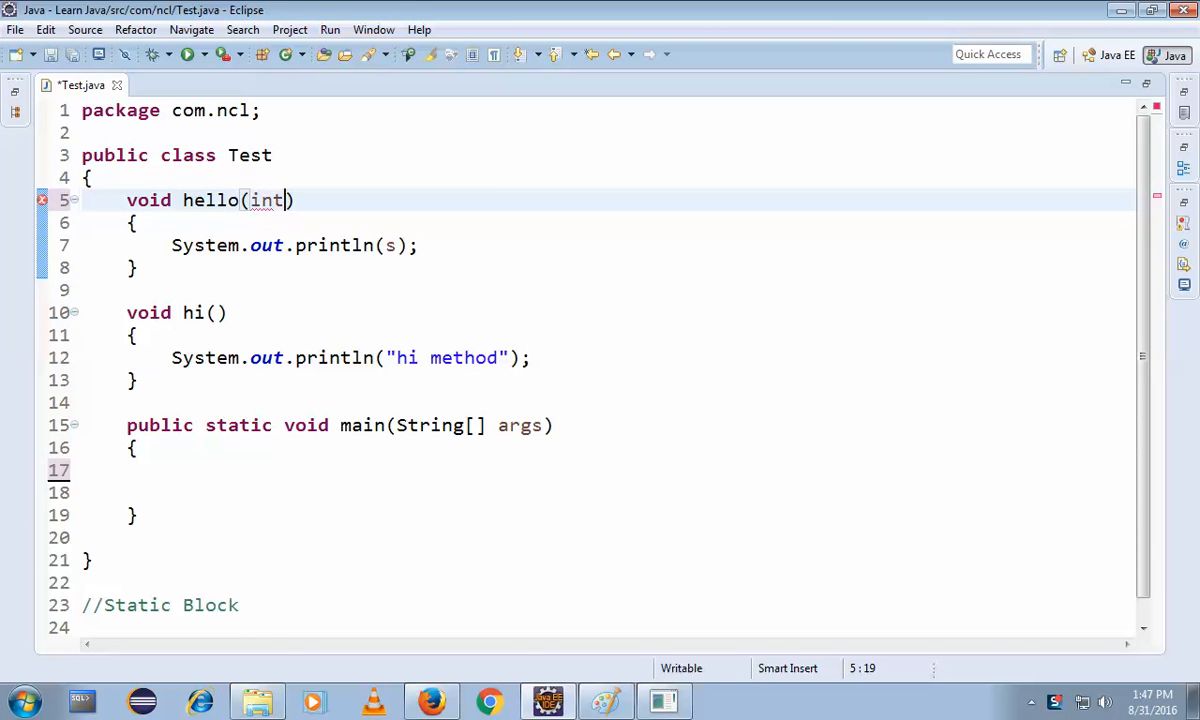
pyautogui.write('a')
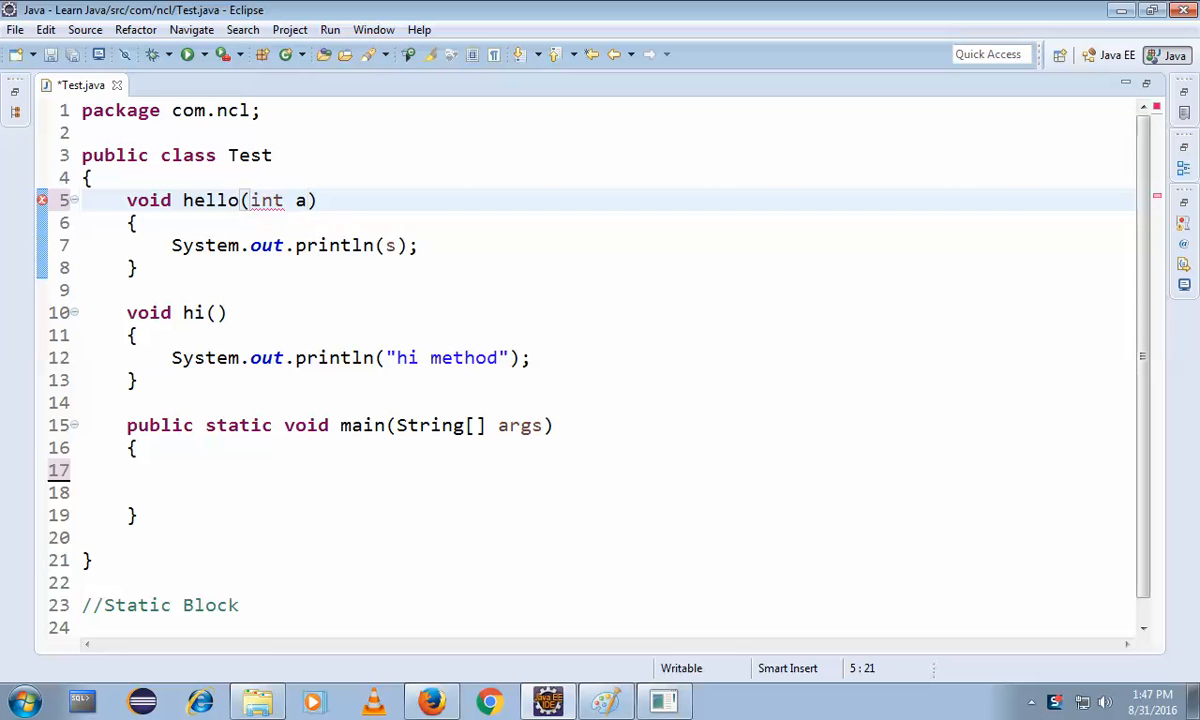
pyautogui.click(392, 244)
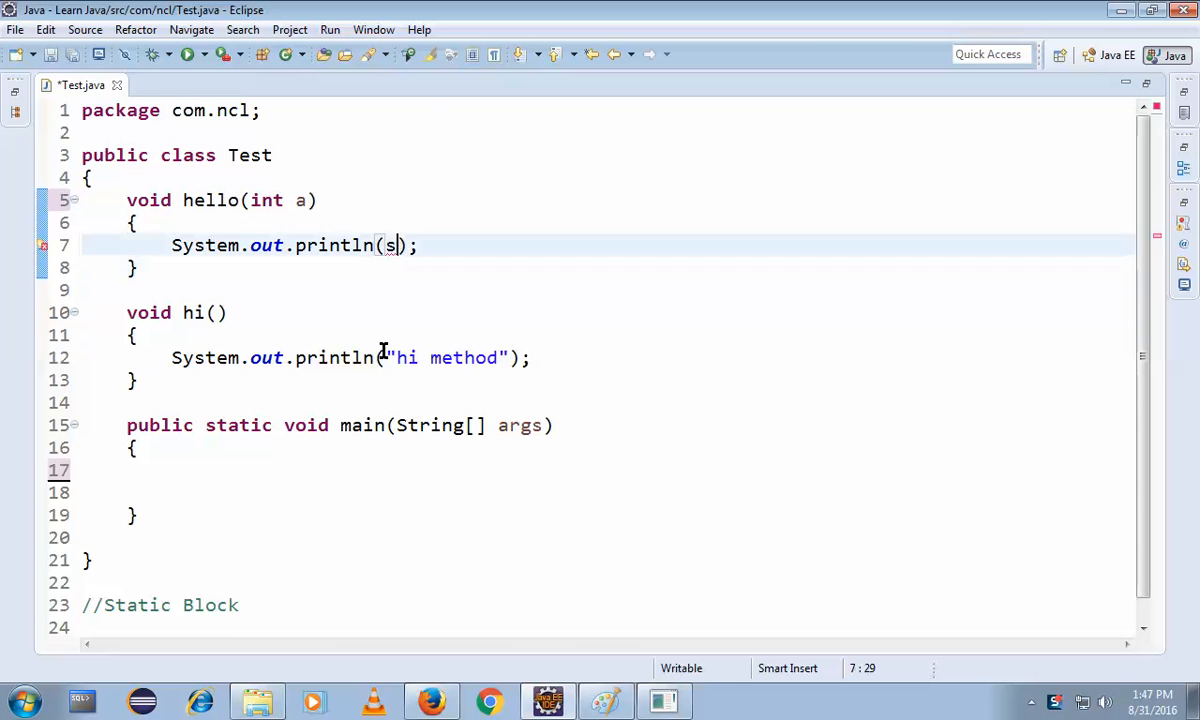
# Make hello print a, and in main declare Test t = new Test();.
pyautogui.write('a')
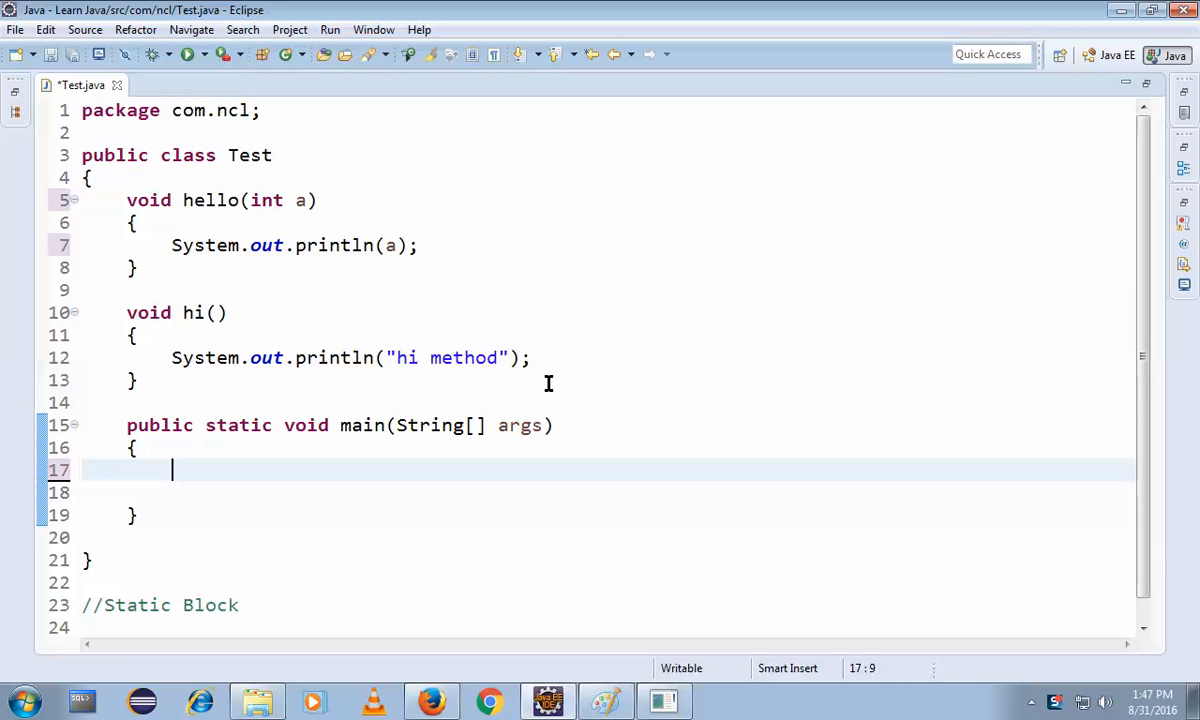
pyautogui.moveTo(264, 312)
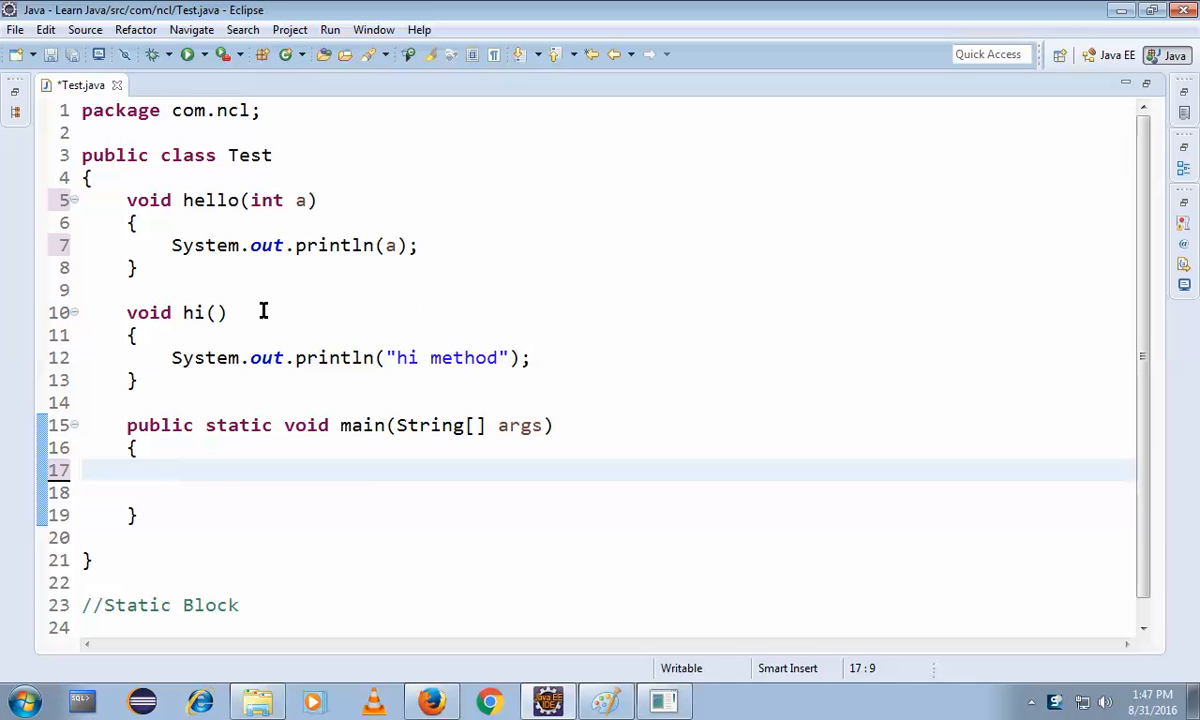
pyautogui.moveTo(250, 404)
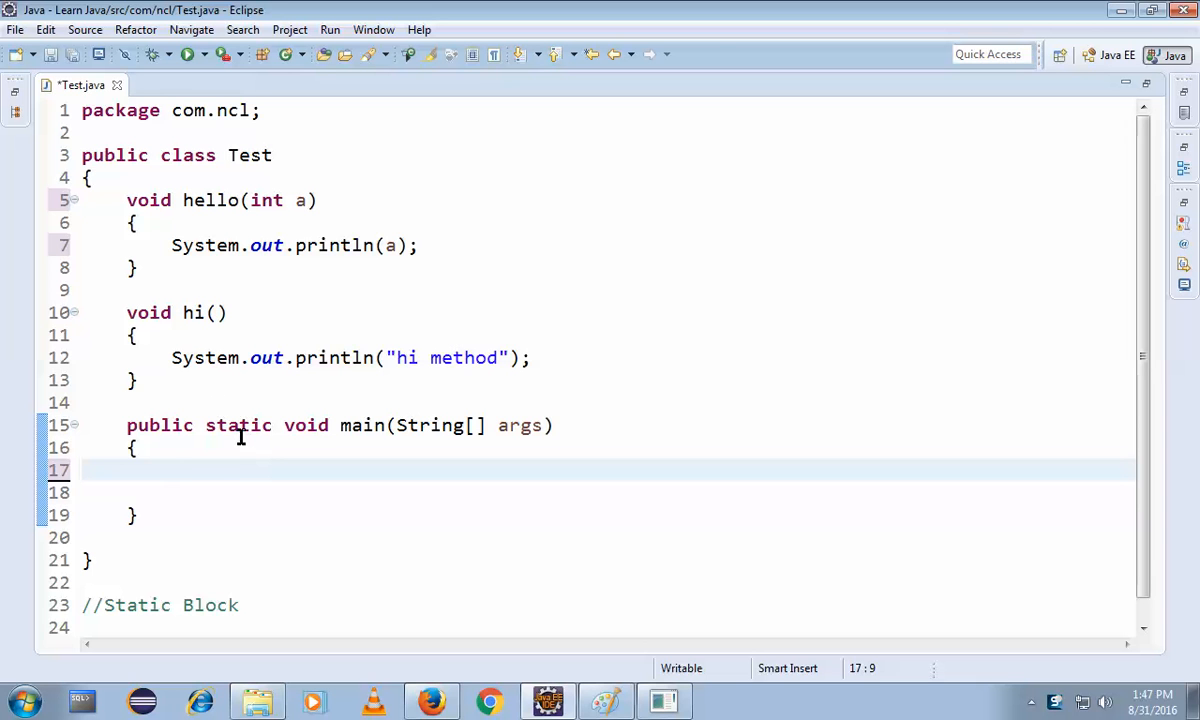
pyautogui.write('Test')
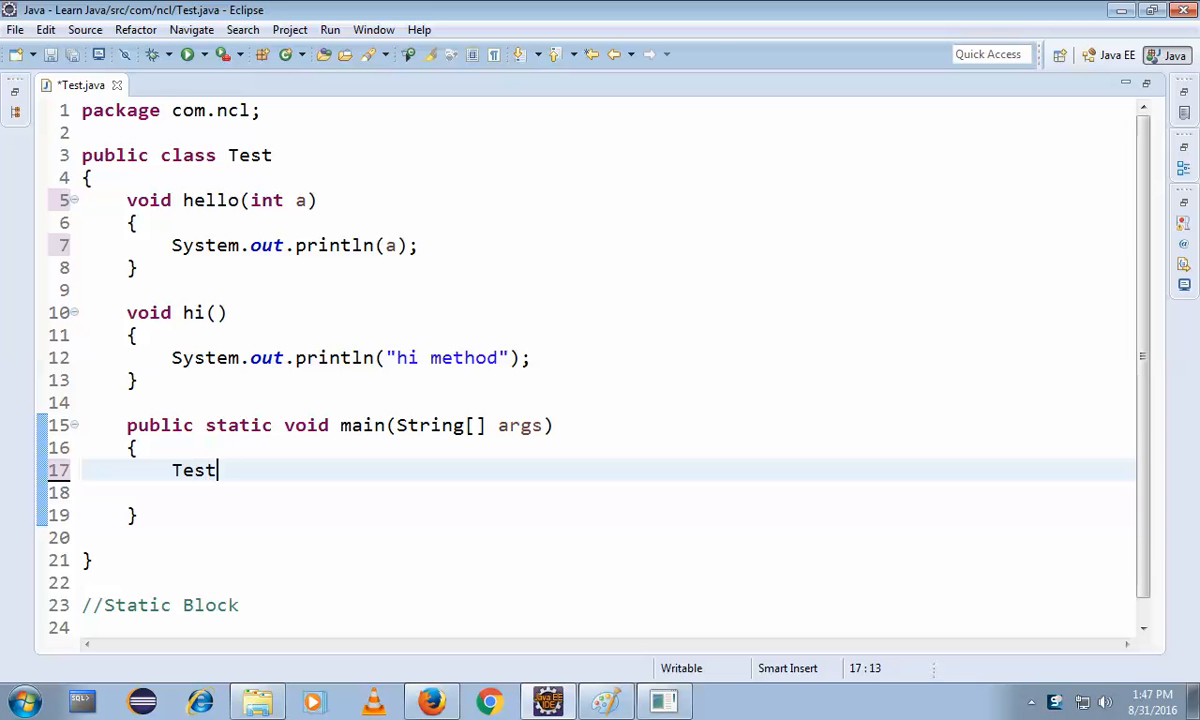
pyautogui.write('t')
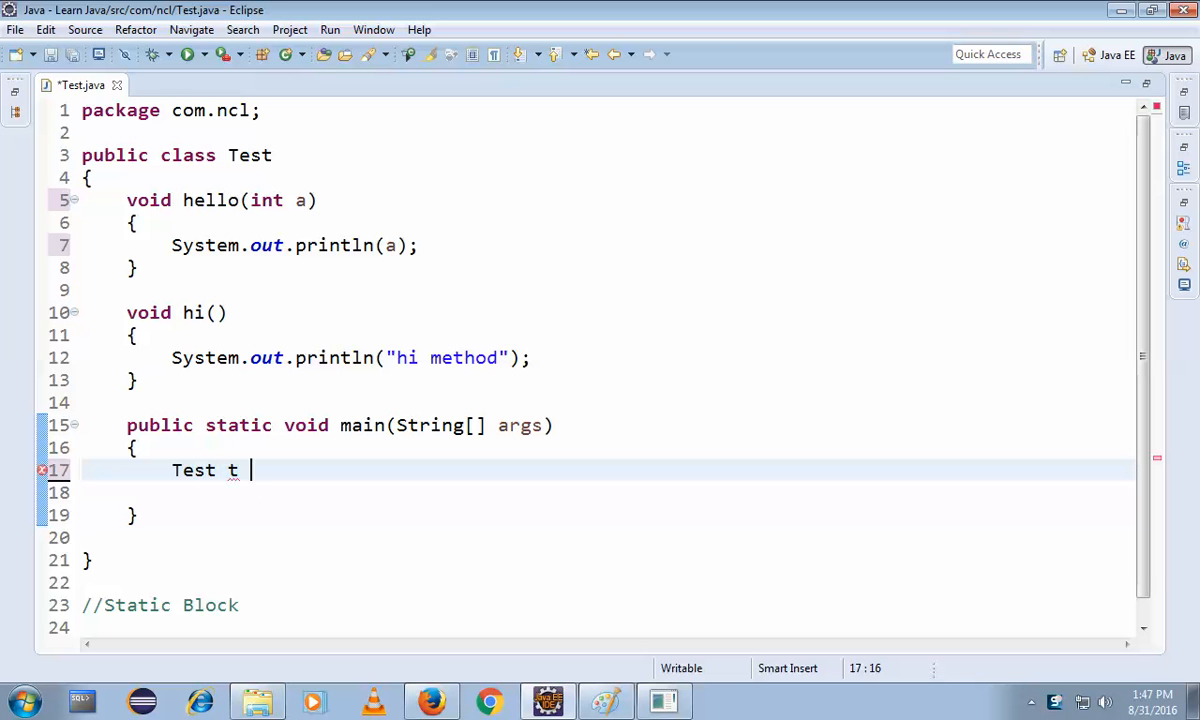
pyautogui.write('= ne')
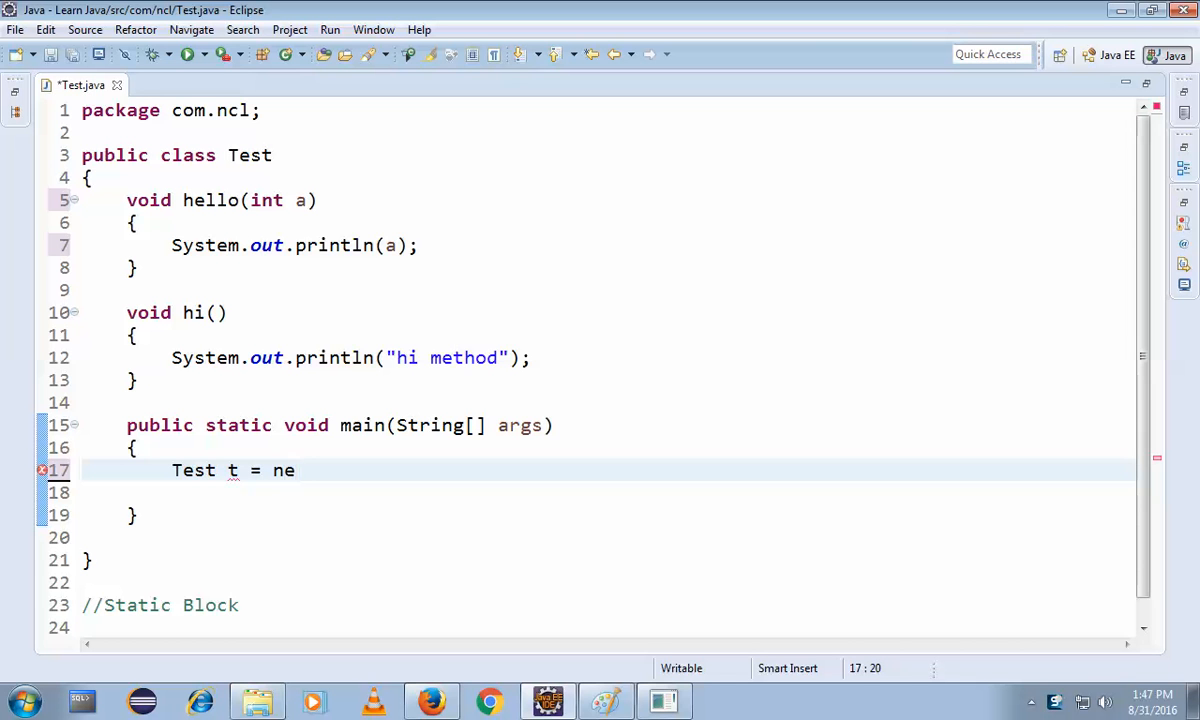
pyautogui.write('w')
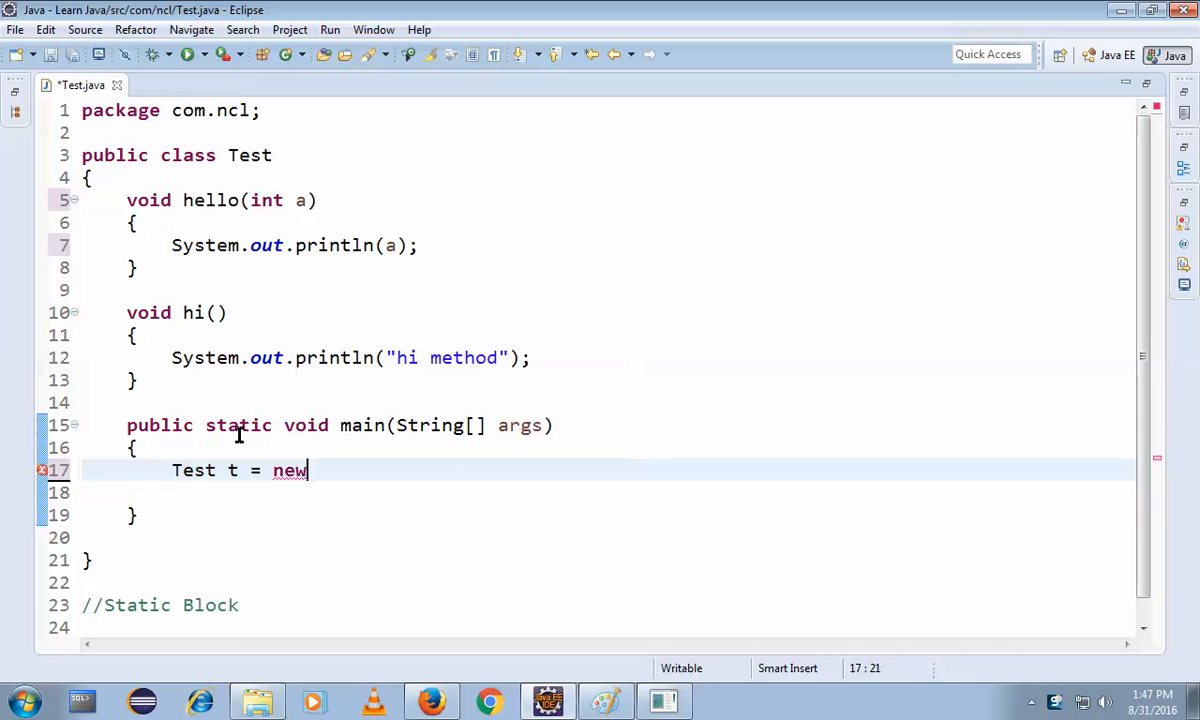
pyautogui.write('Te')
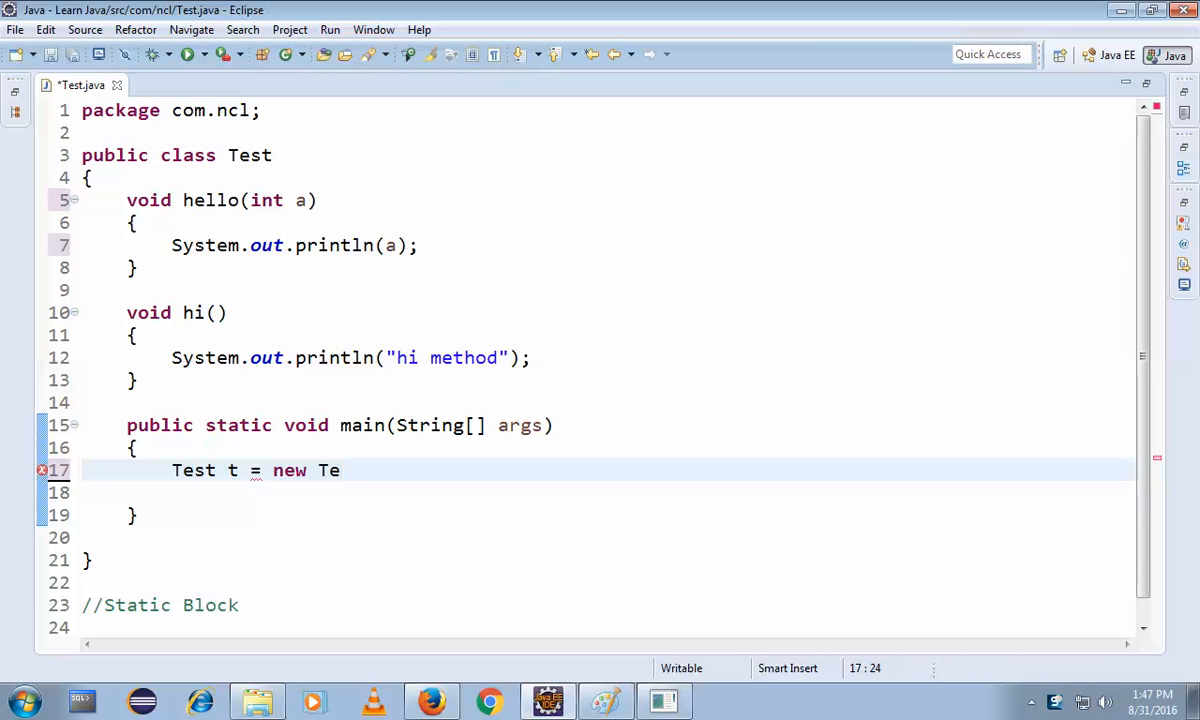
pyautogui.write('st();')
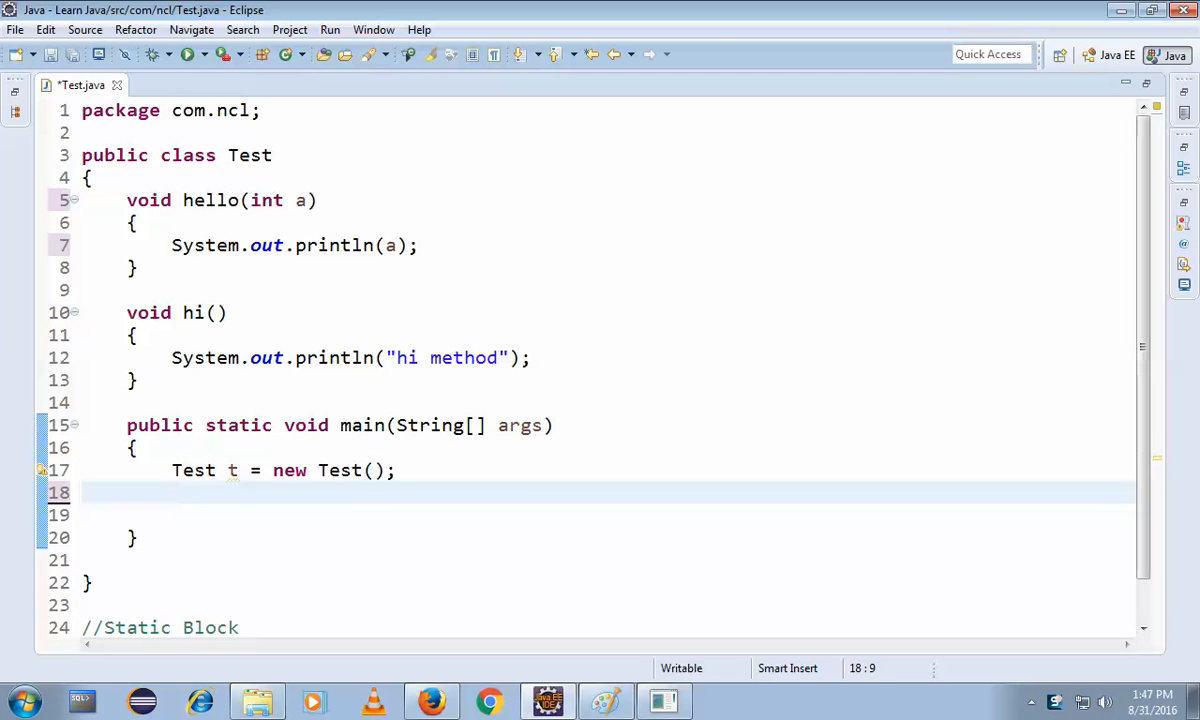
# In main, call t.hello(15) and begin the next call on t.
pyautogui.write('.hello(a);')
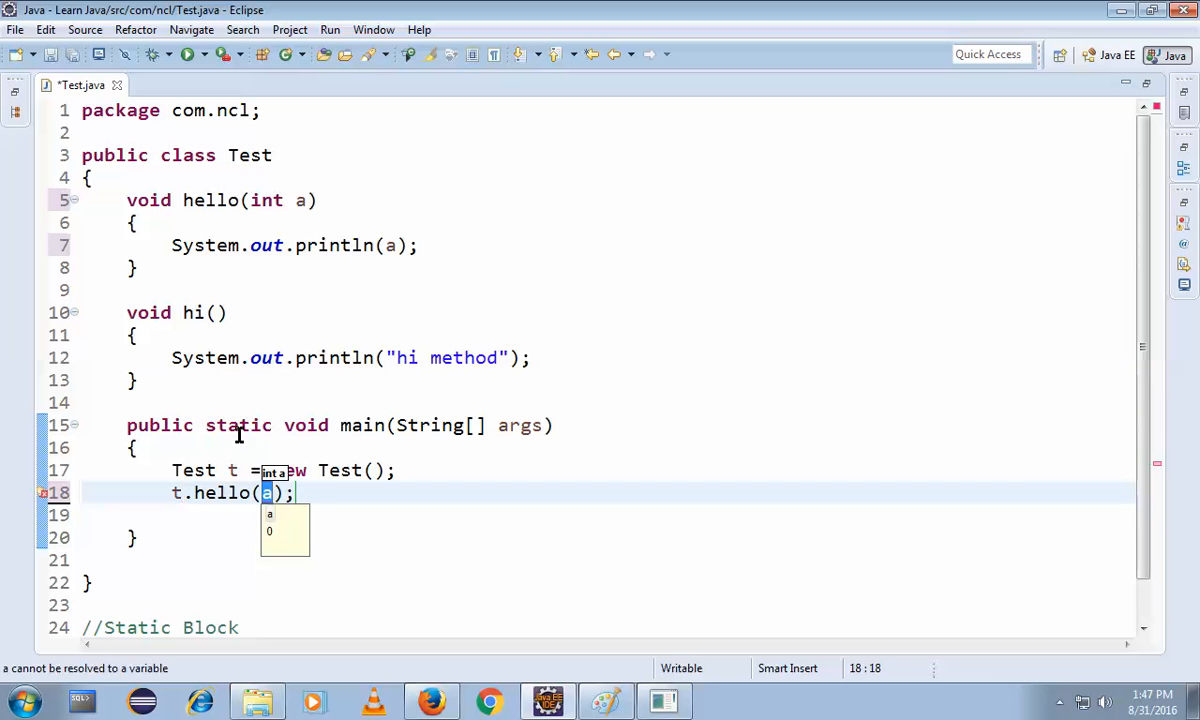
pyautogui.write('15')
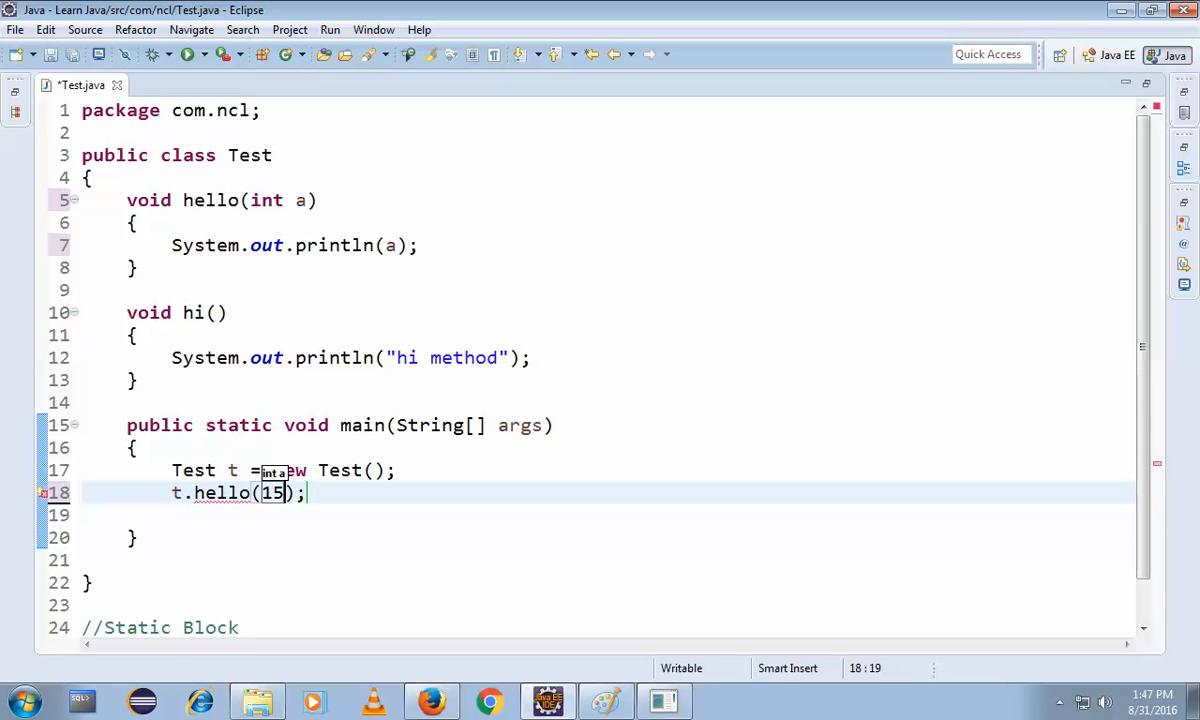
pyautogui.write('t')
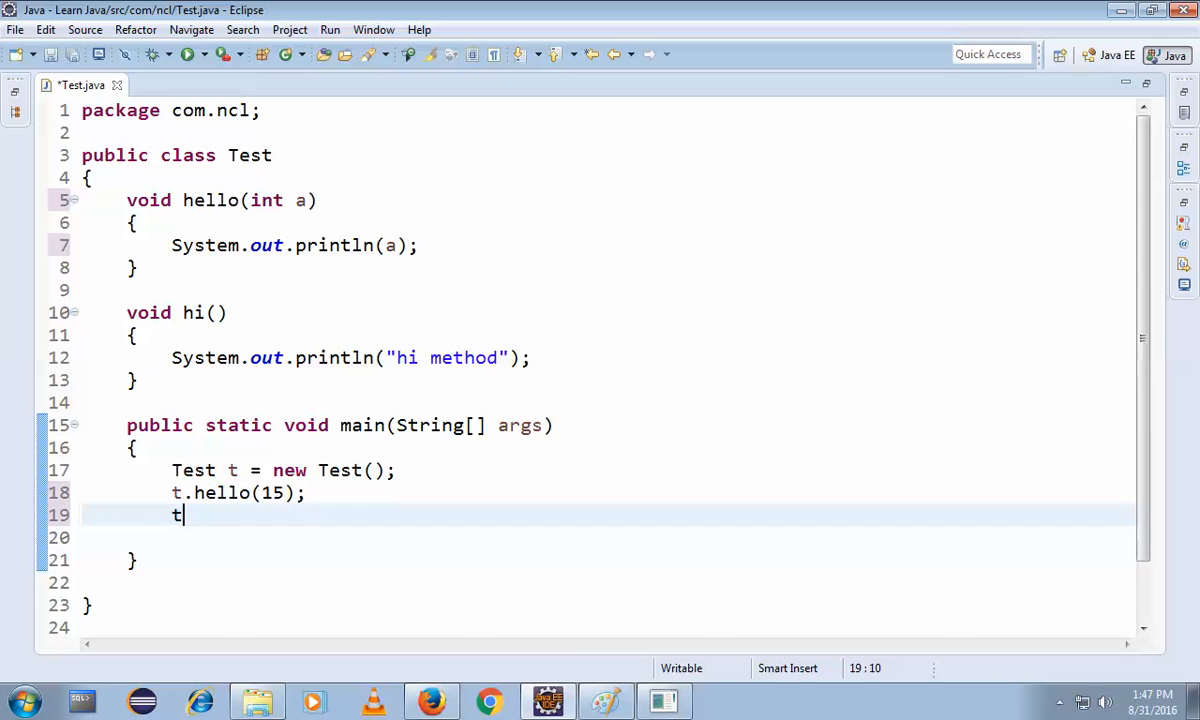
pyautogui.write('.hi();')
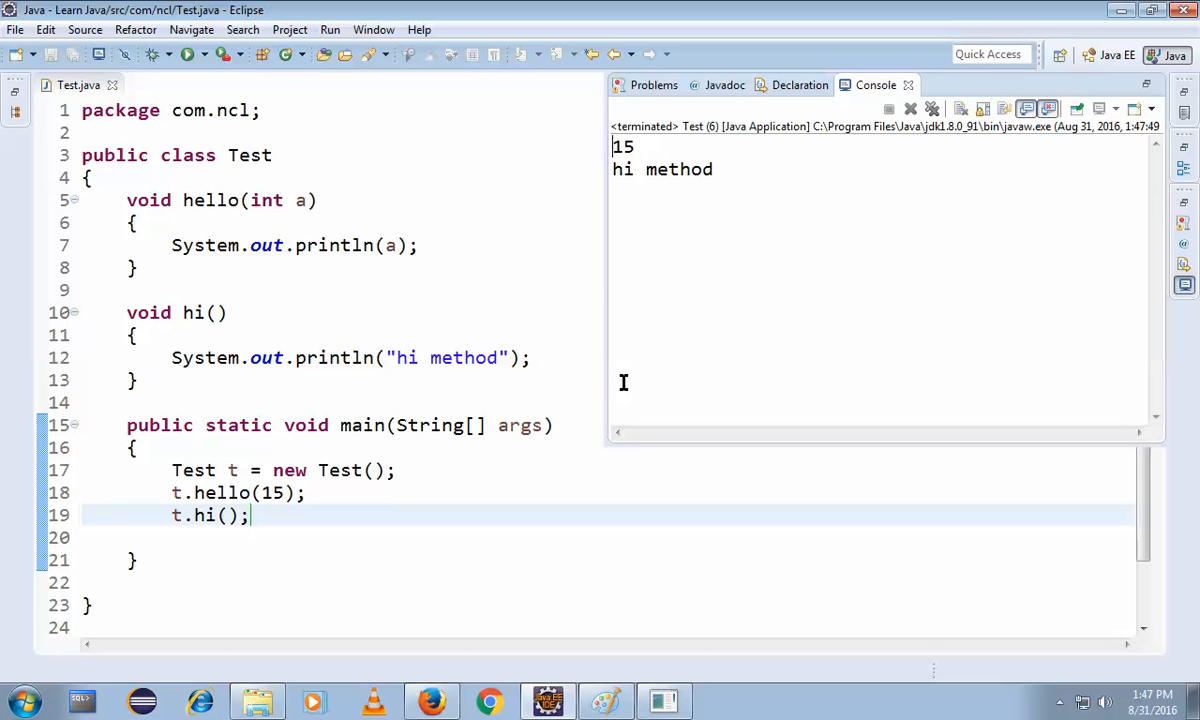
pyautogui.moveTo(344, 244)
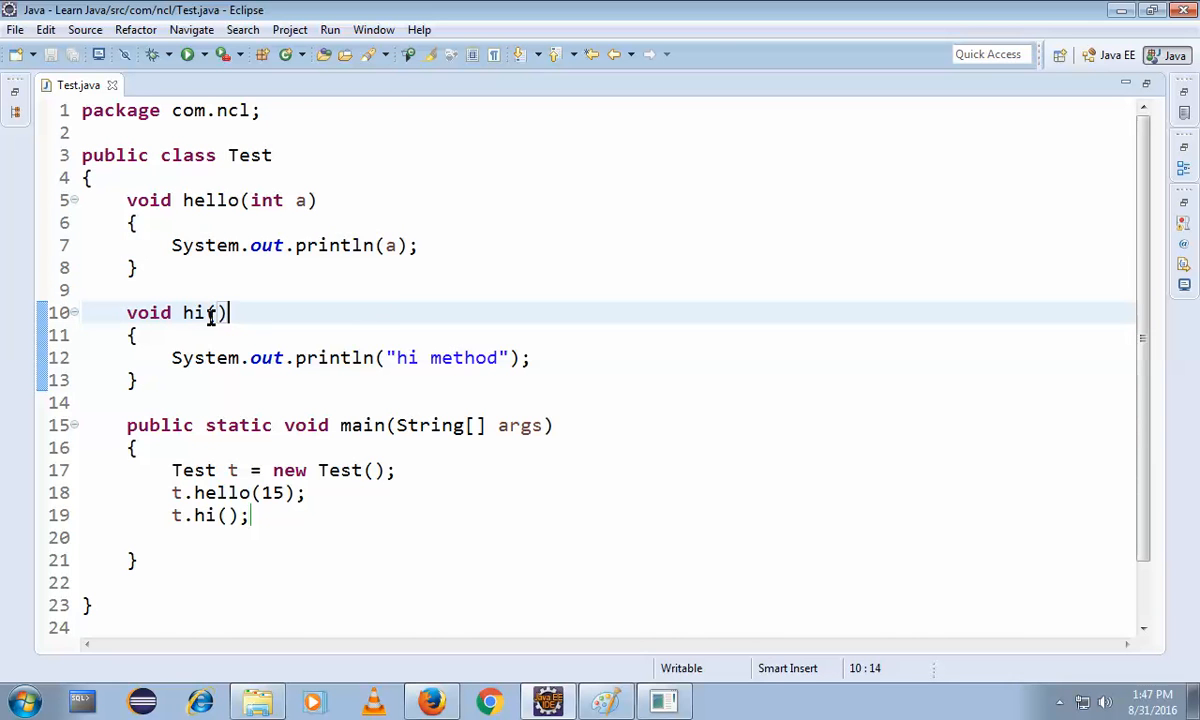
# Run Test so the console shows 15 followed by hi method.
pyautogui.click(138, 222)
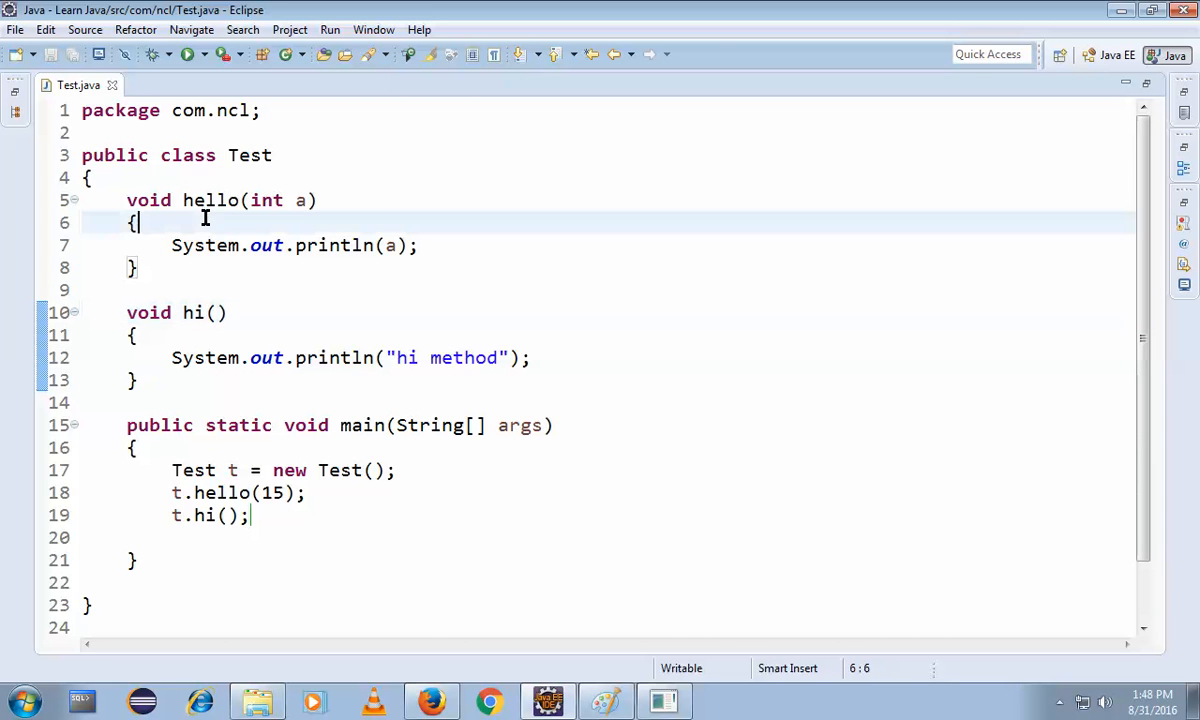
pyautogui.moveTo(404, 380)
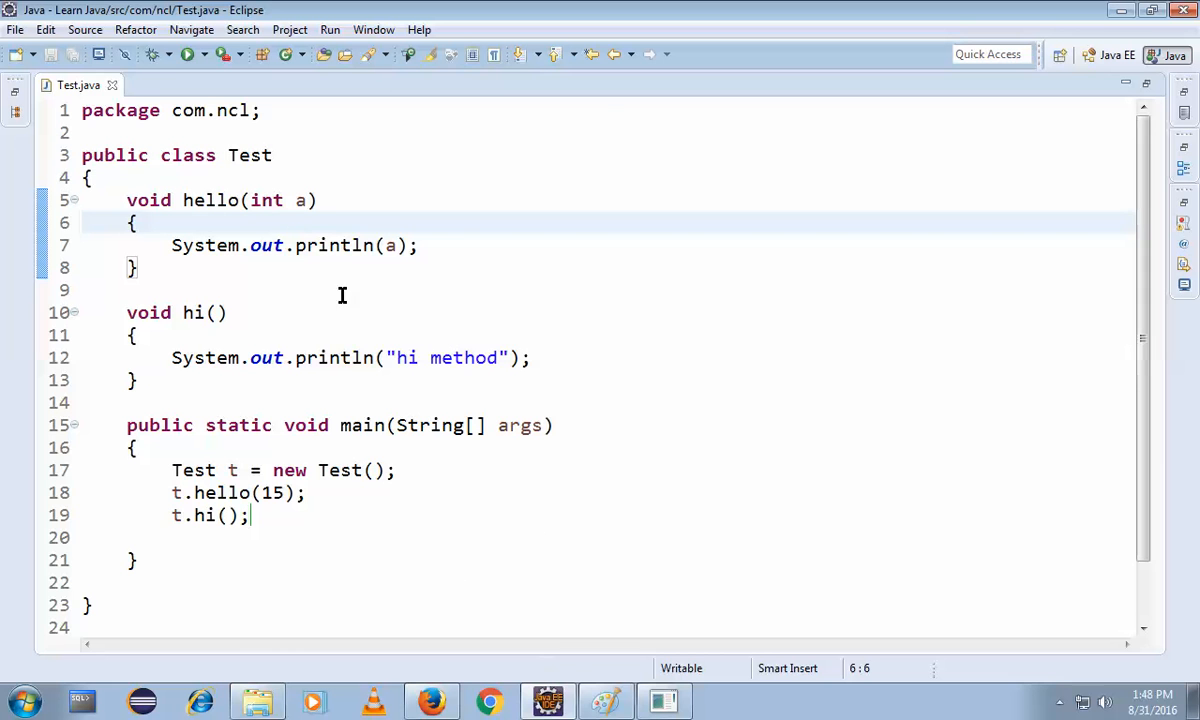
pyautogui.moveTo(480, 288)
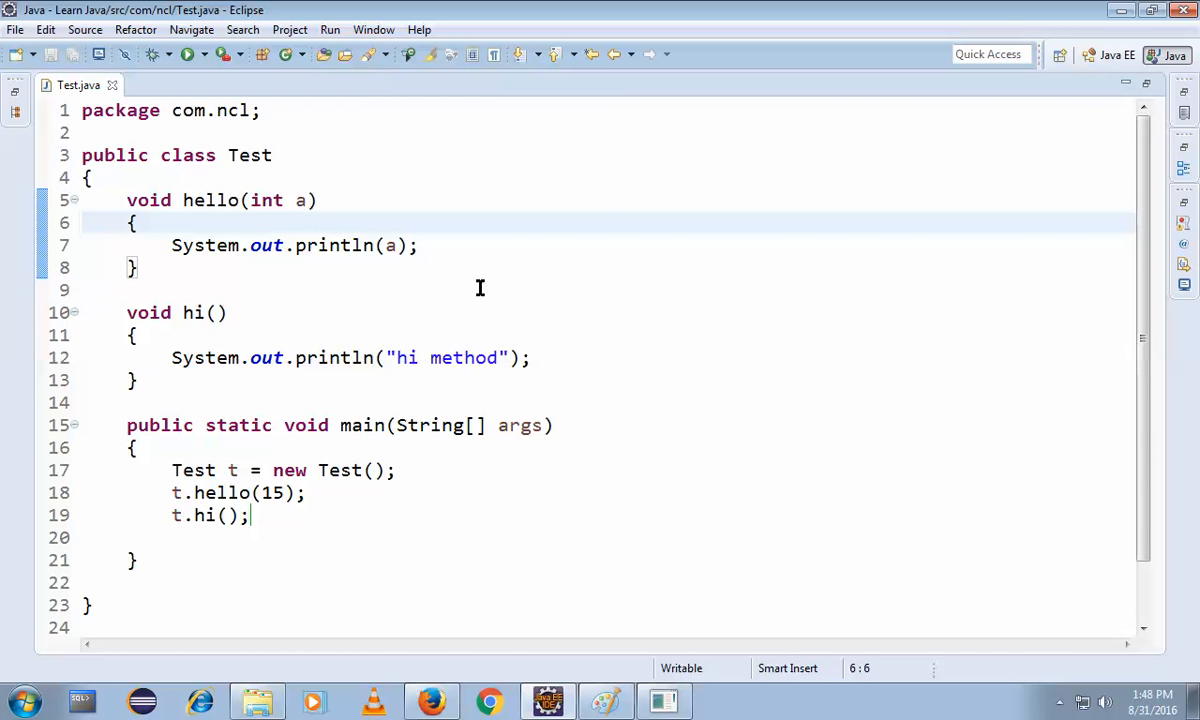
pyautogui.click(188, 54)
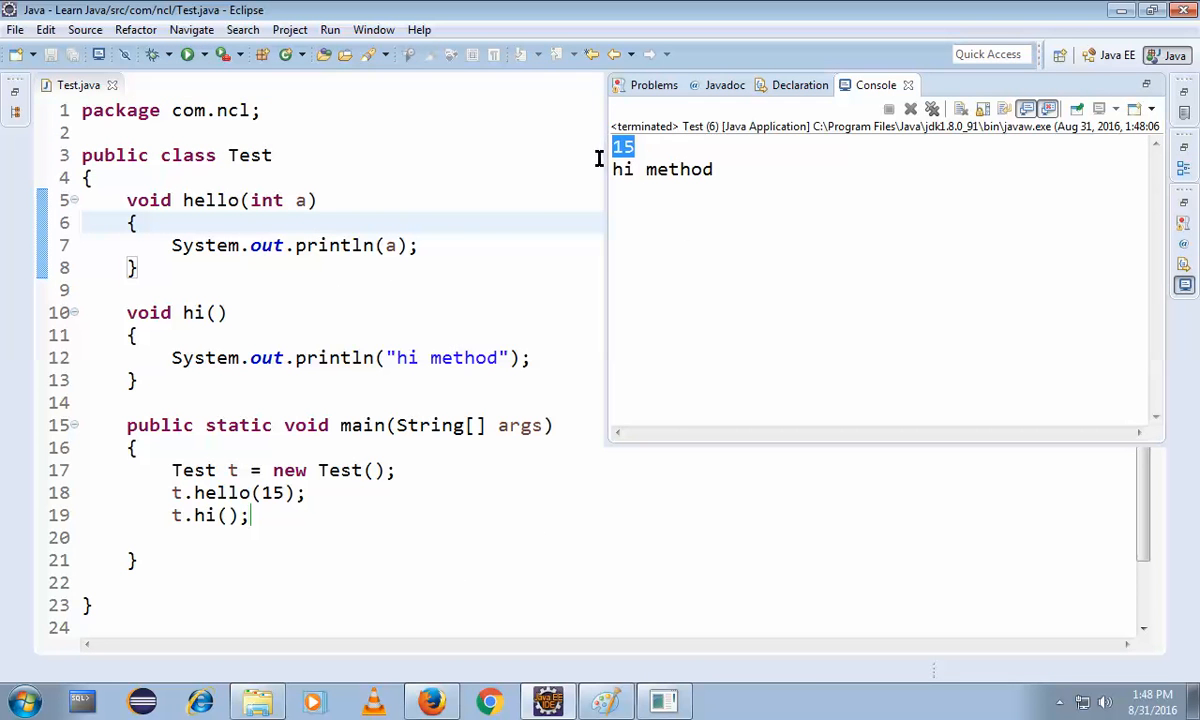
pyautogui.doubleClick(662, 168)
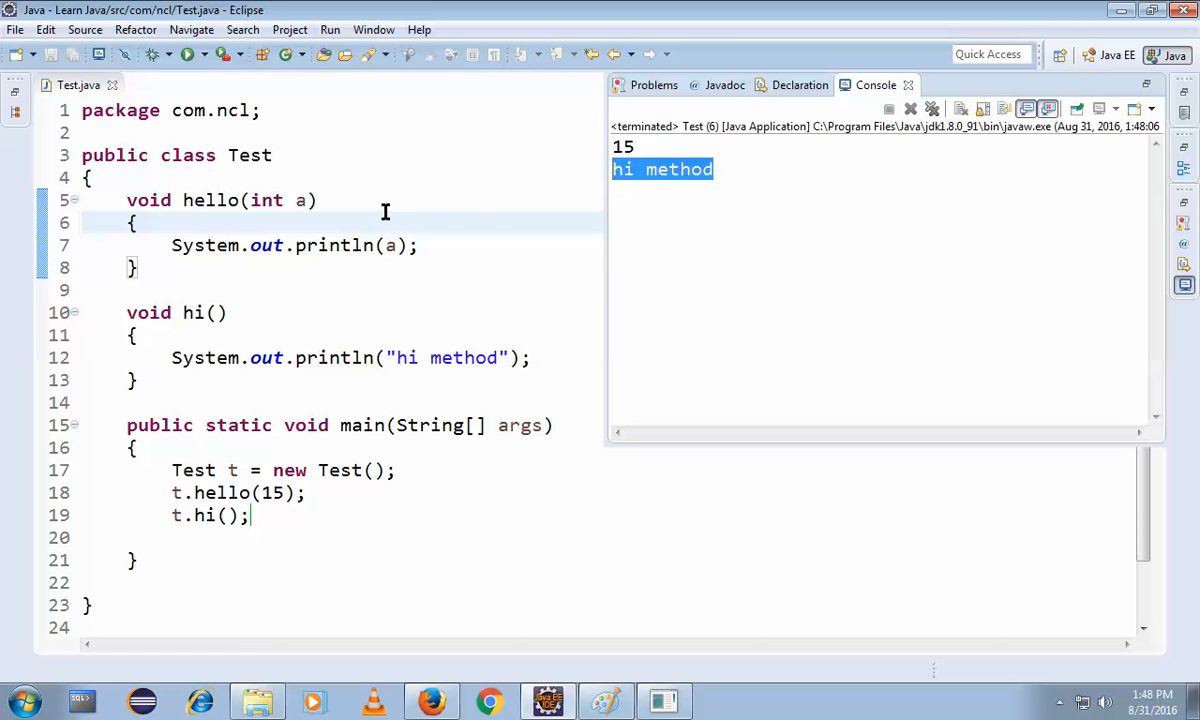
pyautogui.moveTo(296, 224)
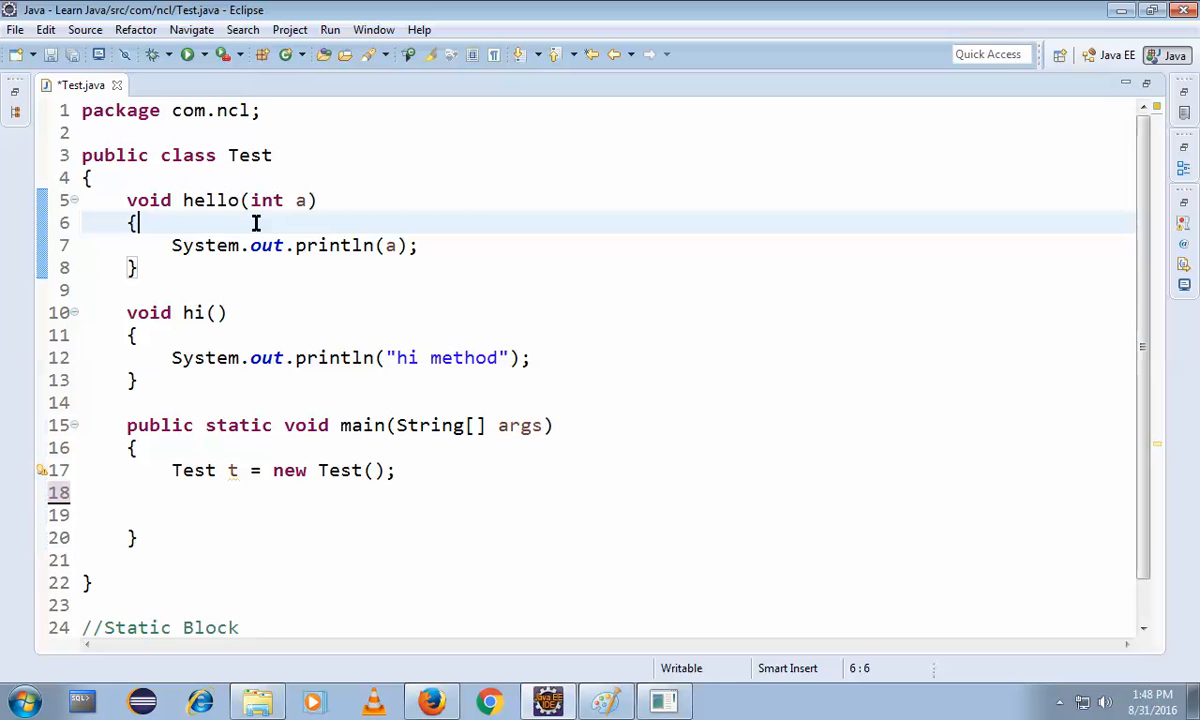
# Write hi(); at the start of hello's body so hi runs before printing a.
pyautogui.write('in')
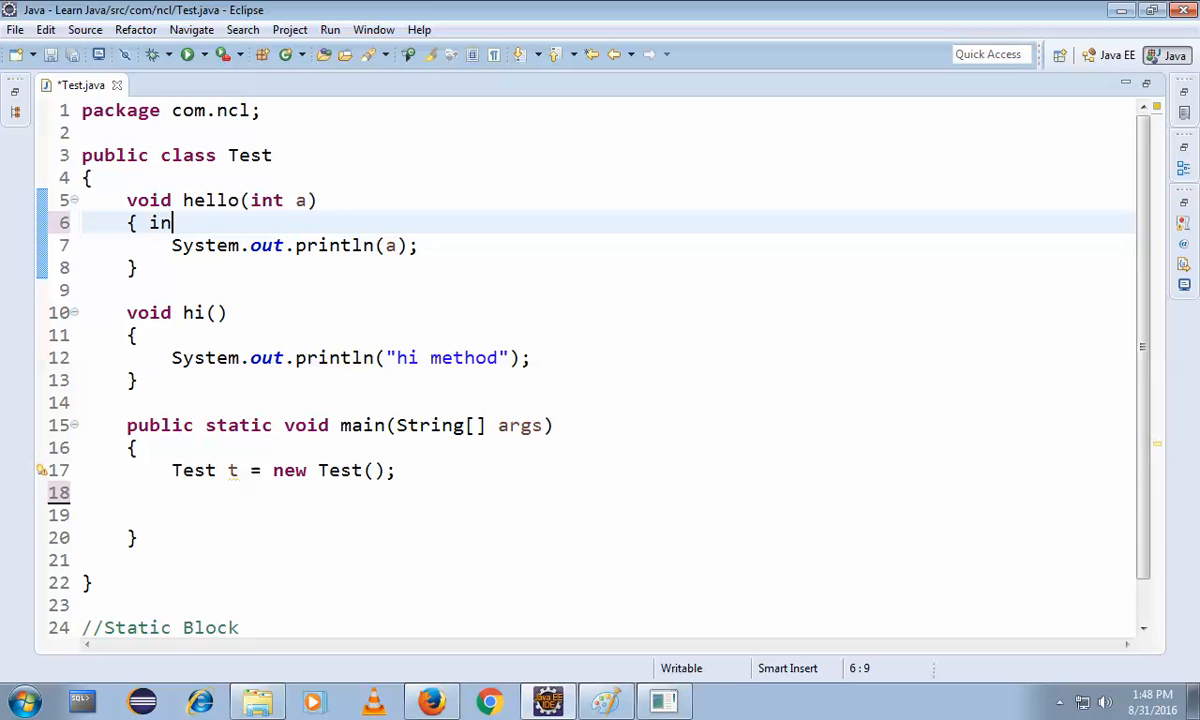
pyautogui.press('Backspace')
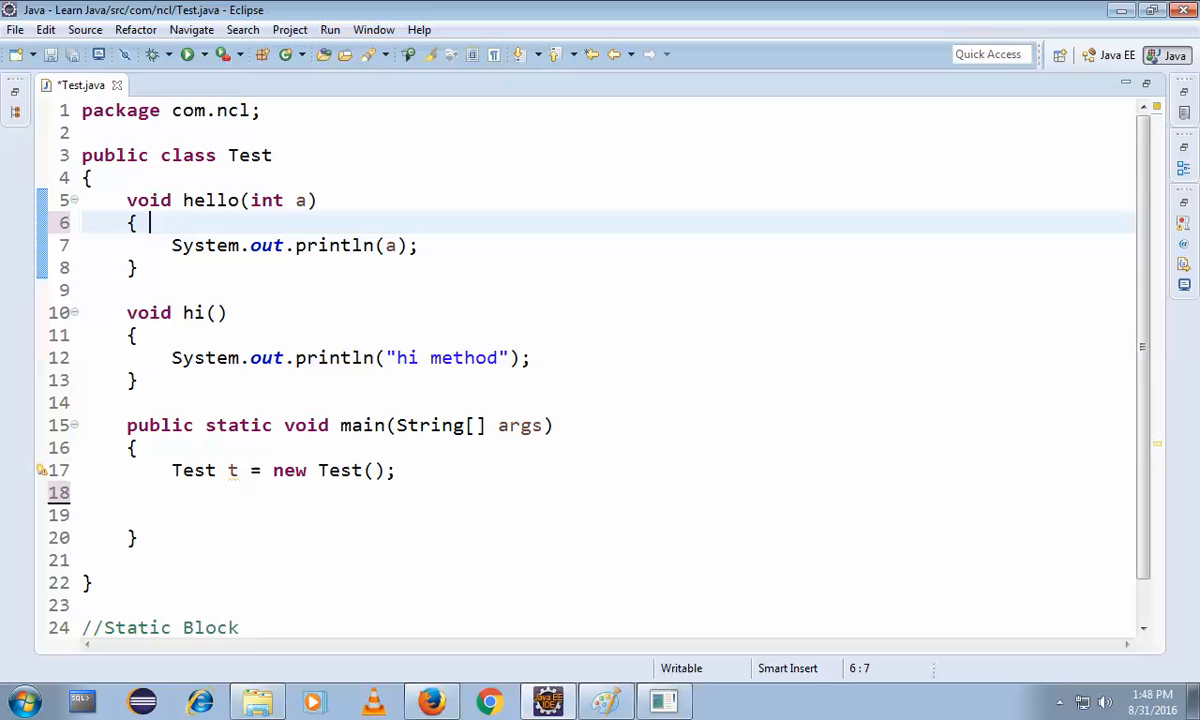
pyautogui.write('hi')
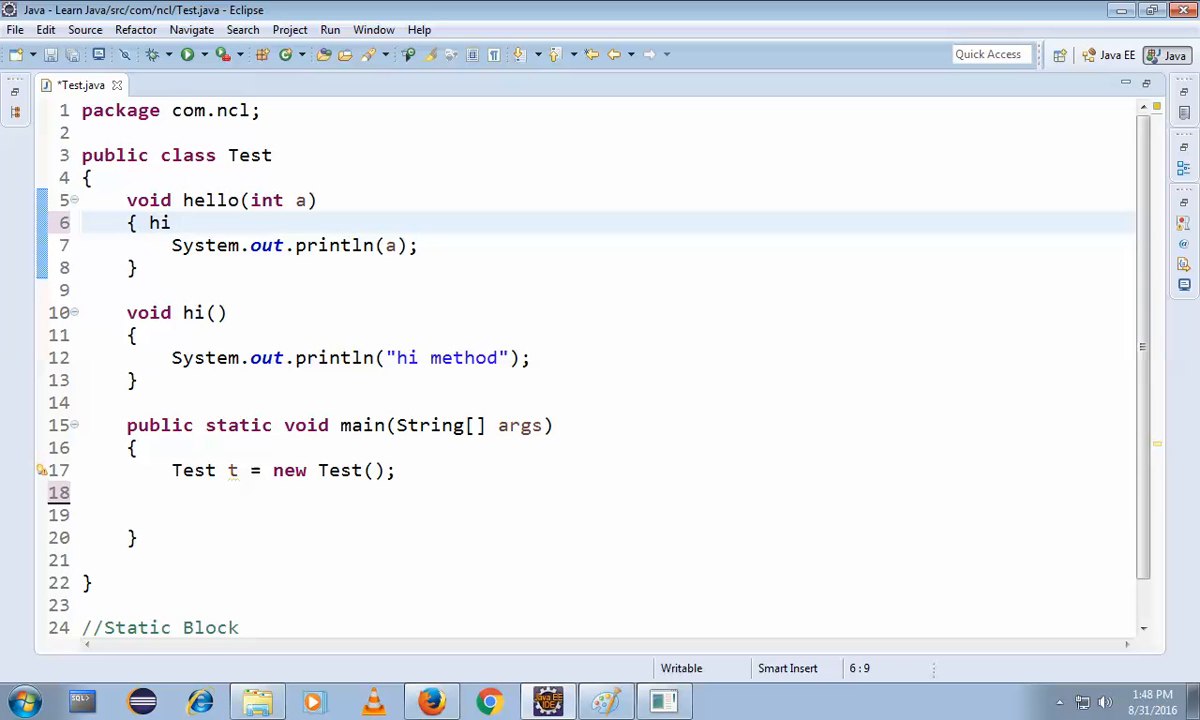
pyautogui.write('.')
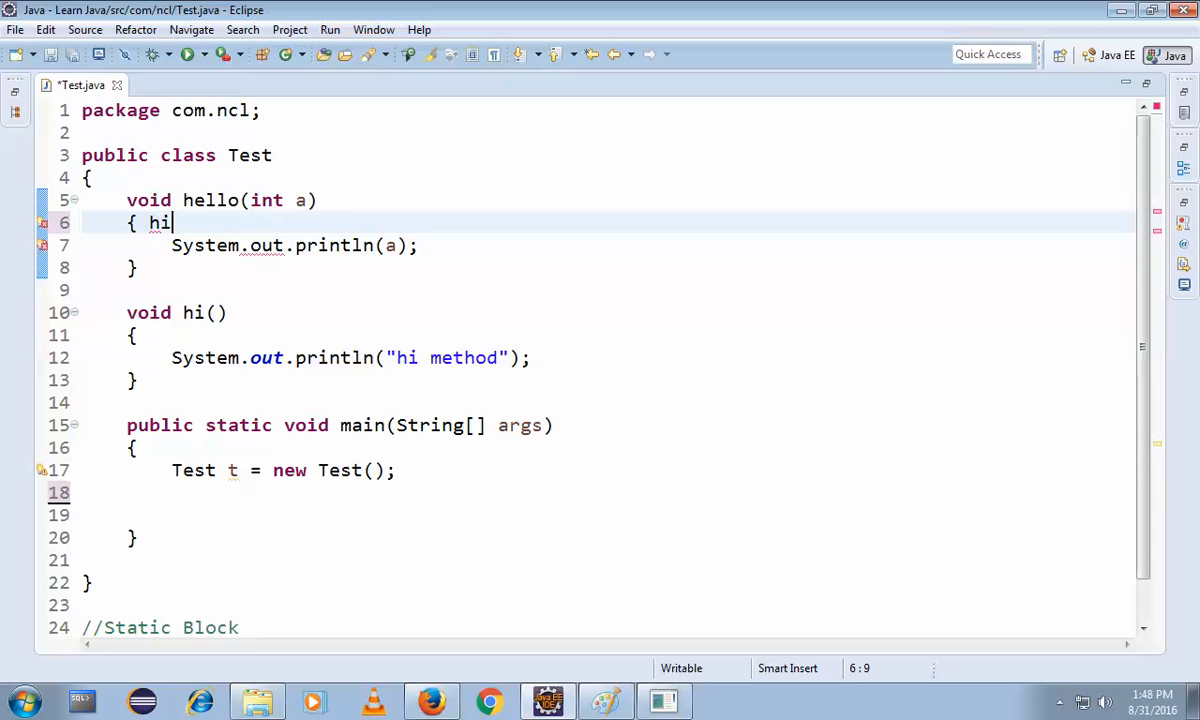
pyautogui.write('();')
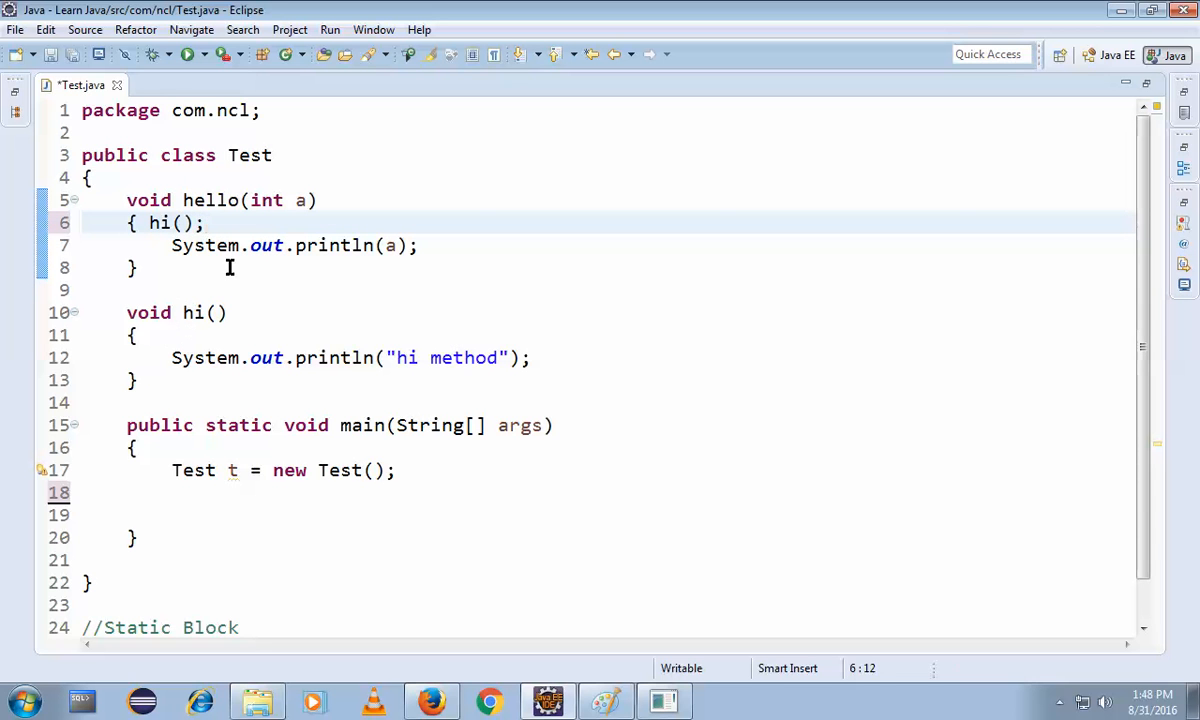
pyautogui.click(228, 312)
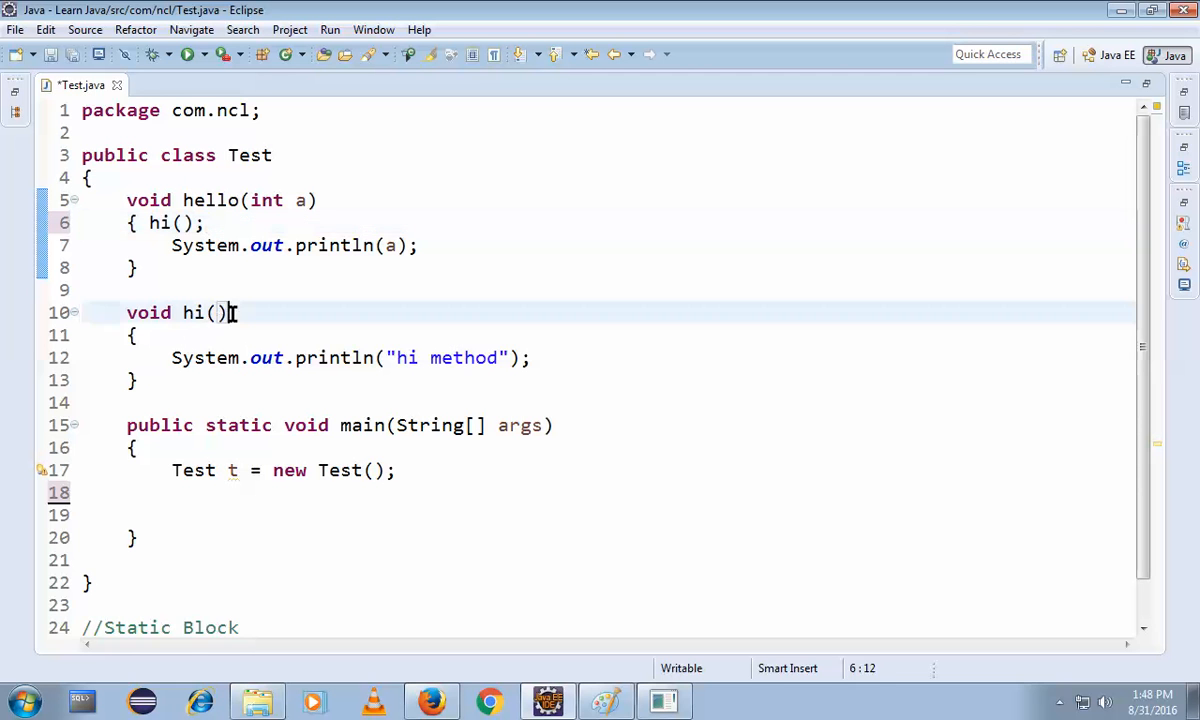
pyautogui.doubleClick(156, 222)
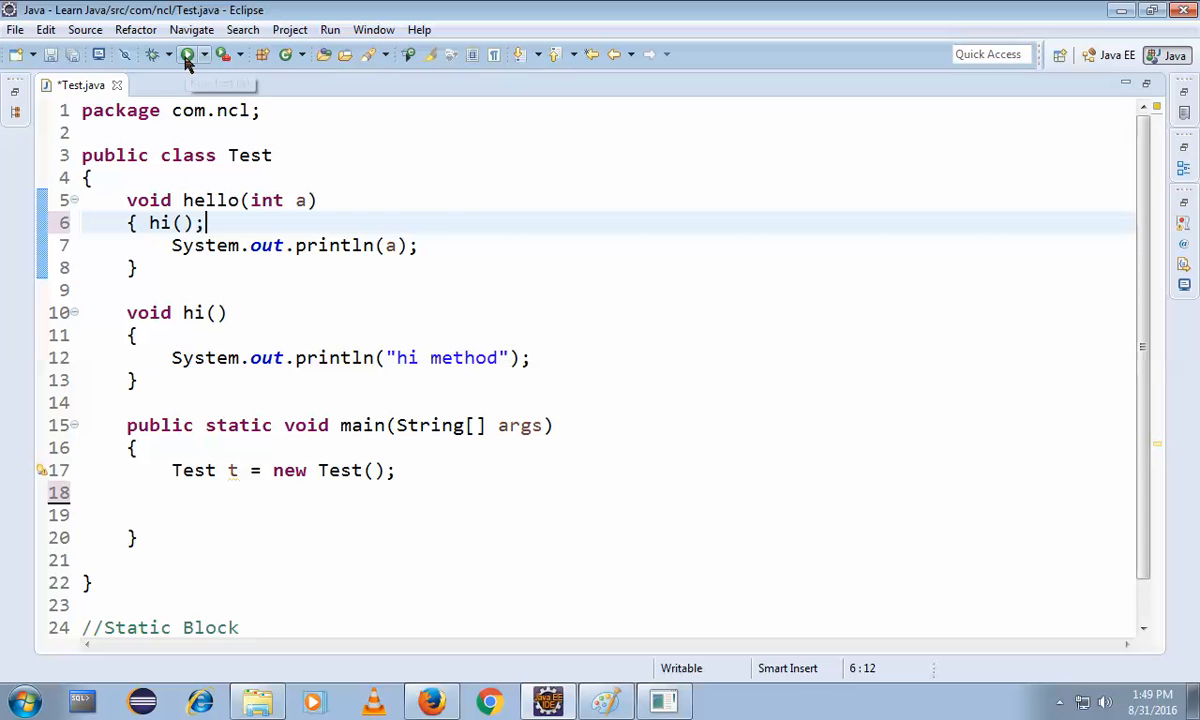
# Save the edited Test class with Ctrl+S.
pyautogui.doubleClick(464, 356)
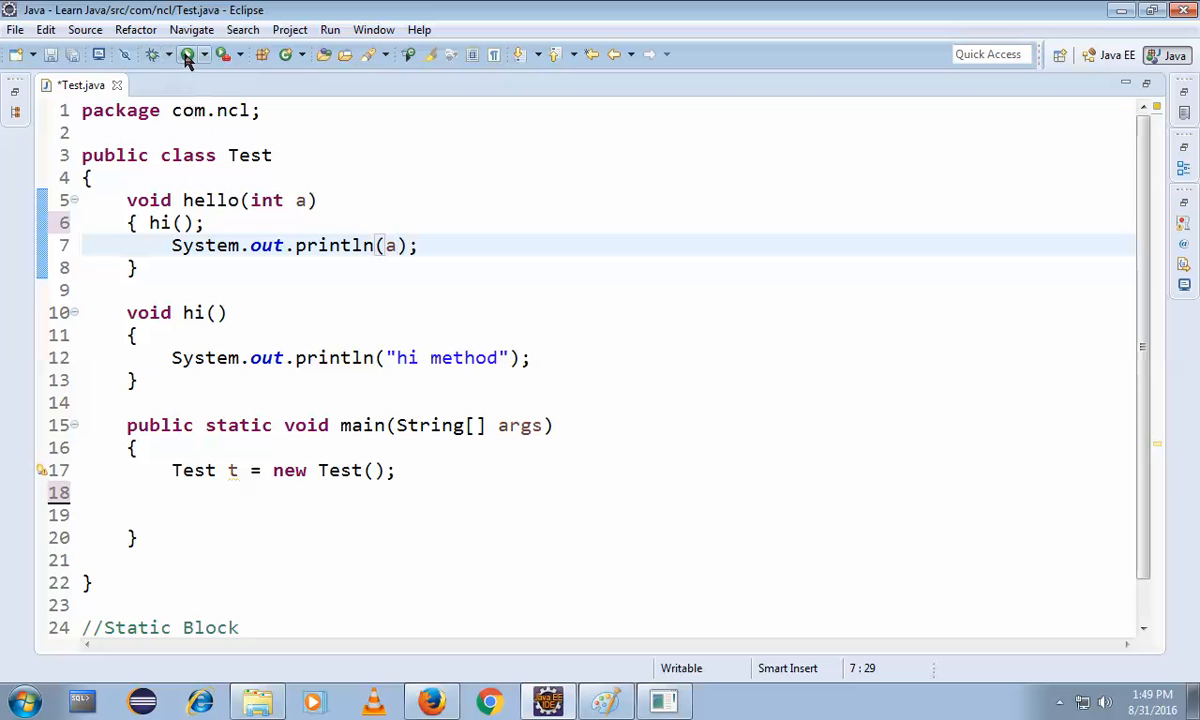
pyautogui.press('ctrl+s')
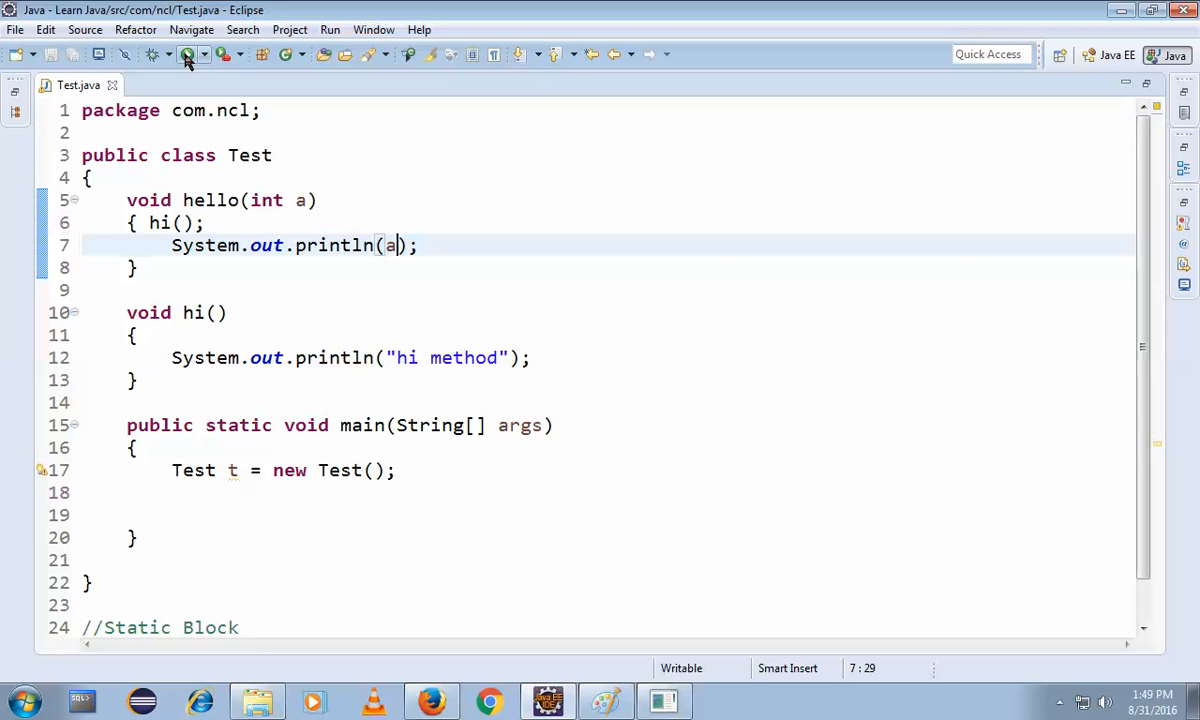
pyautogui.moveTo(278, 288)
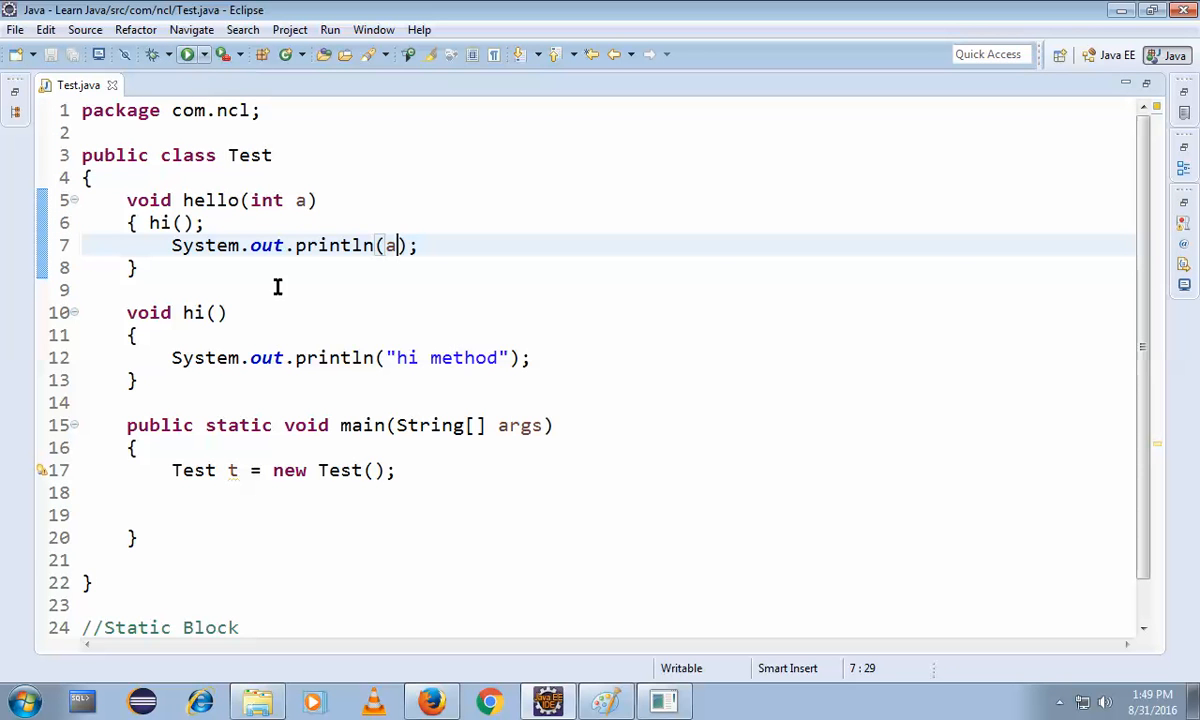
pyautogui.click(196, 470)
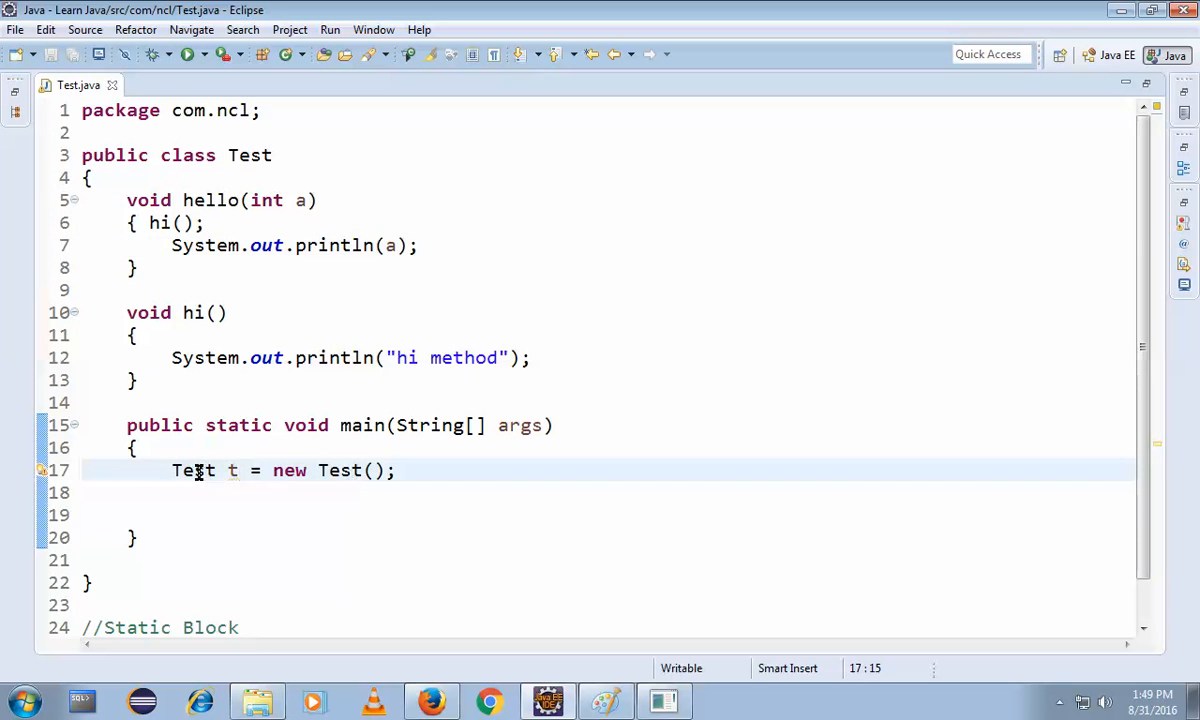
pyautogui.doubleClick(212, 200)
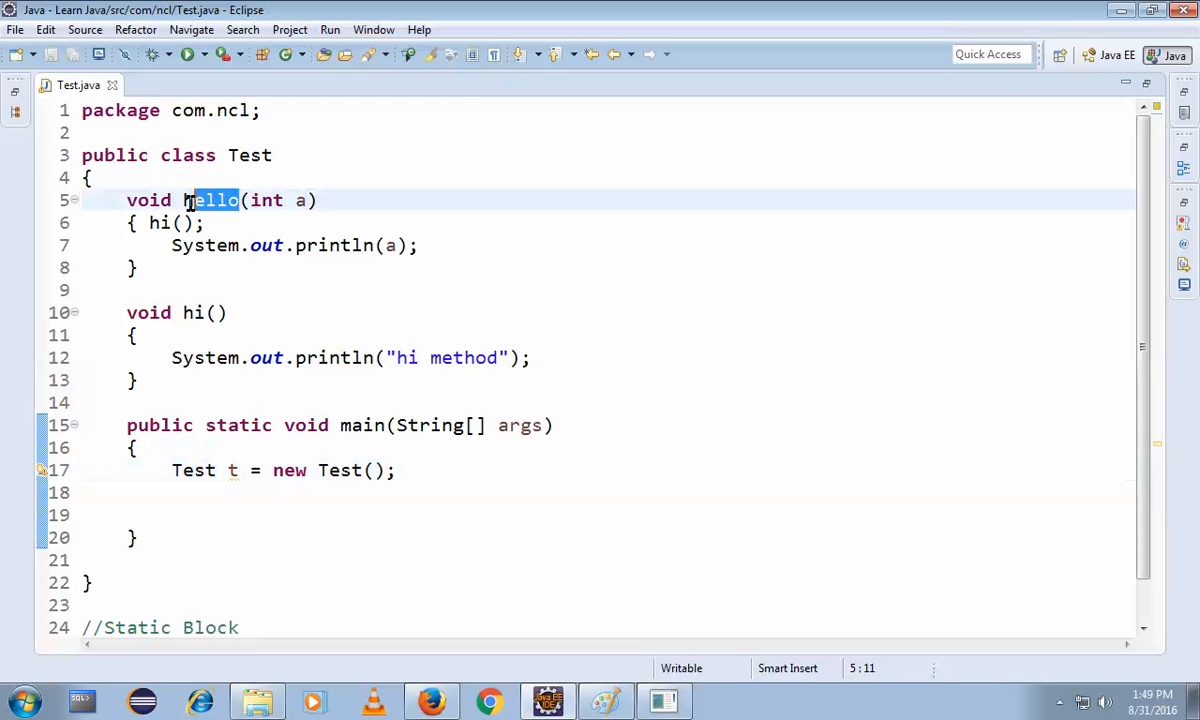
# In main, call t.hello(25) on the Test object.
pyautogui.click(230, 492)
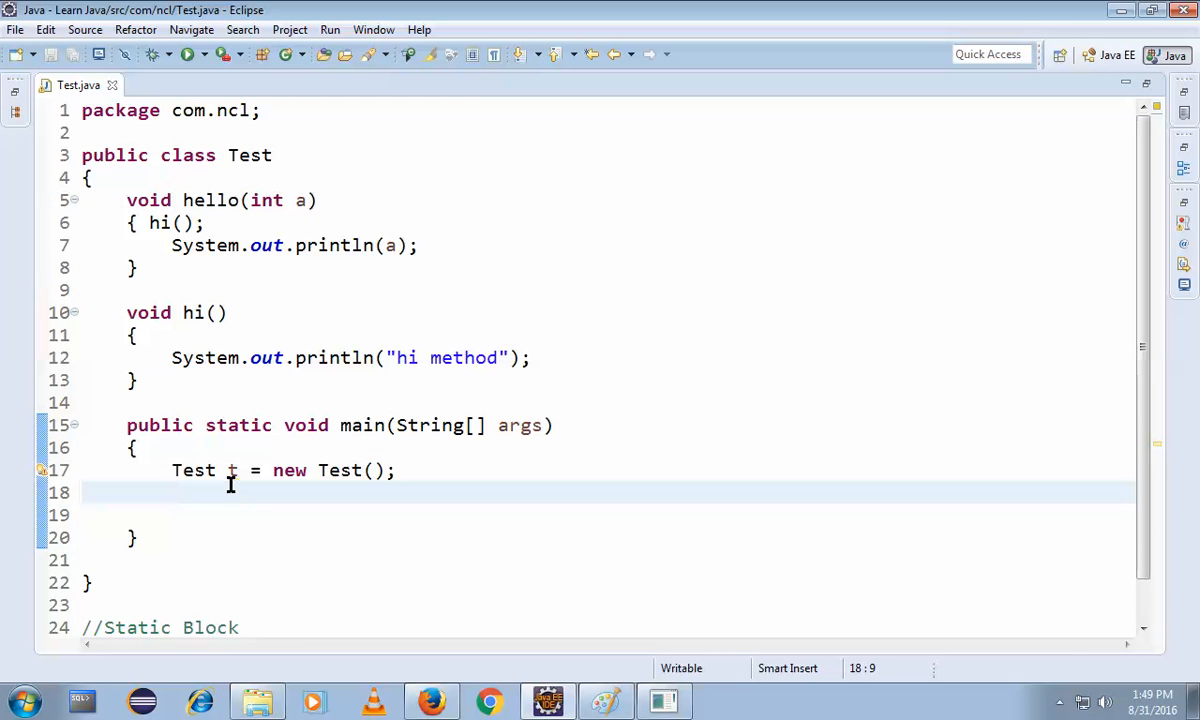
pyautogui.write('t.hello(1);')
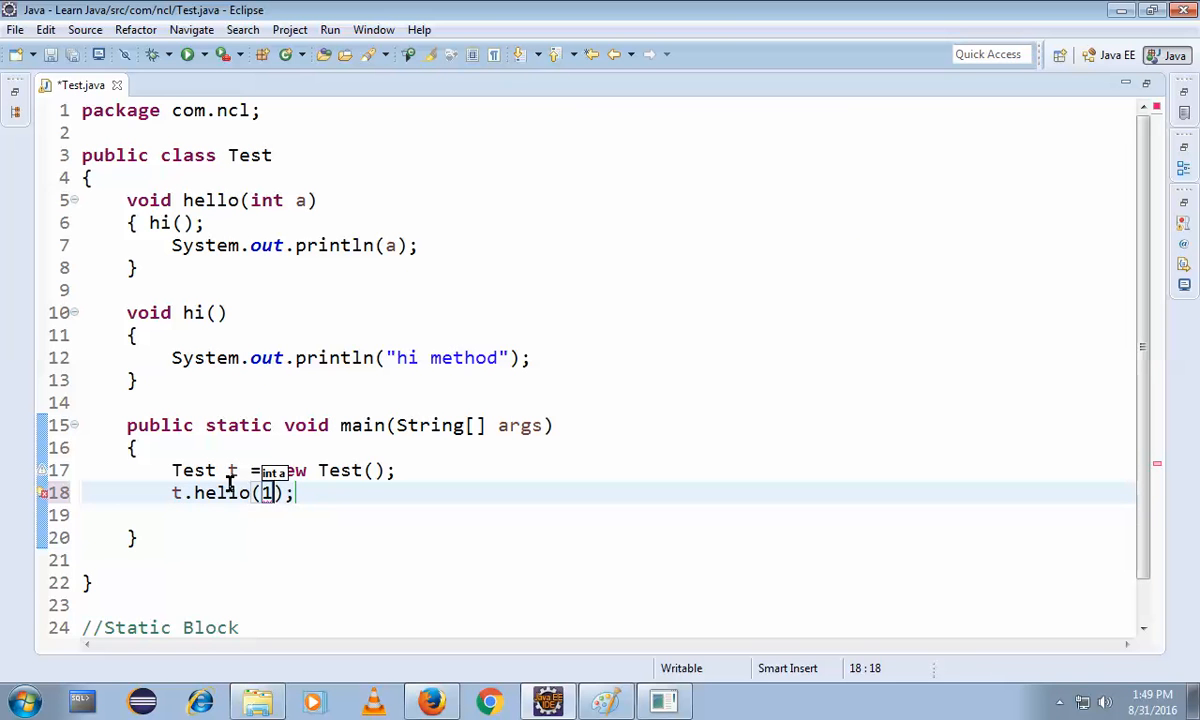
pyautogui.write('25')
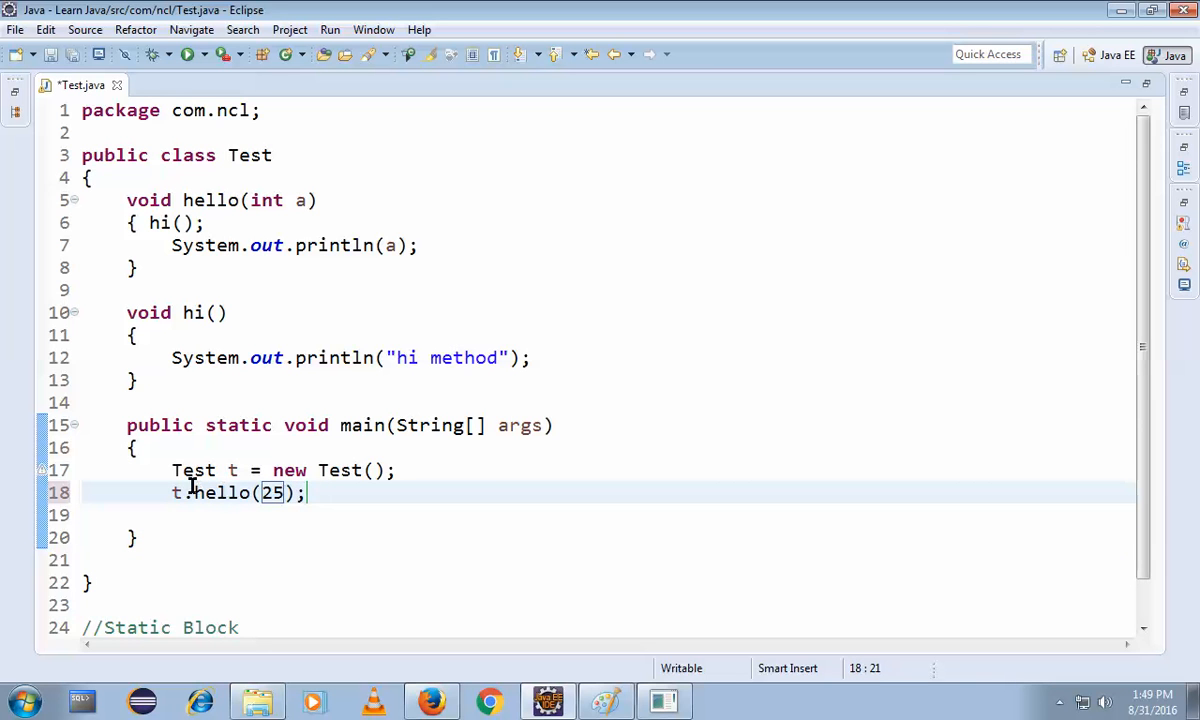
pyautogui.moveTo(228, 492)
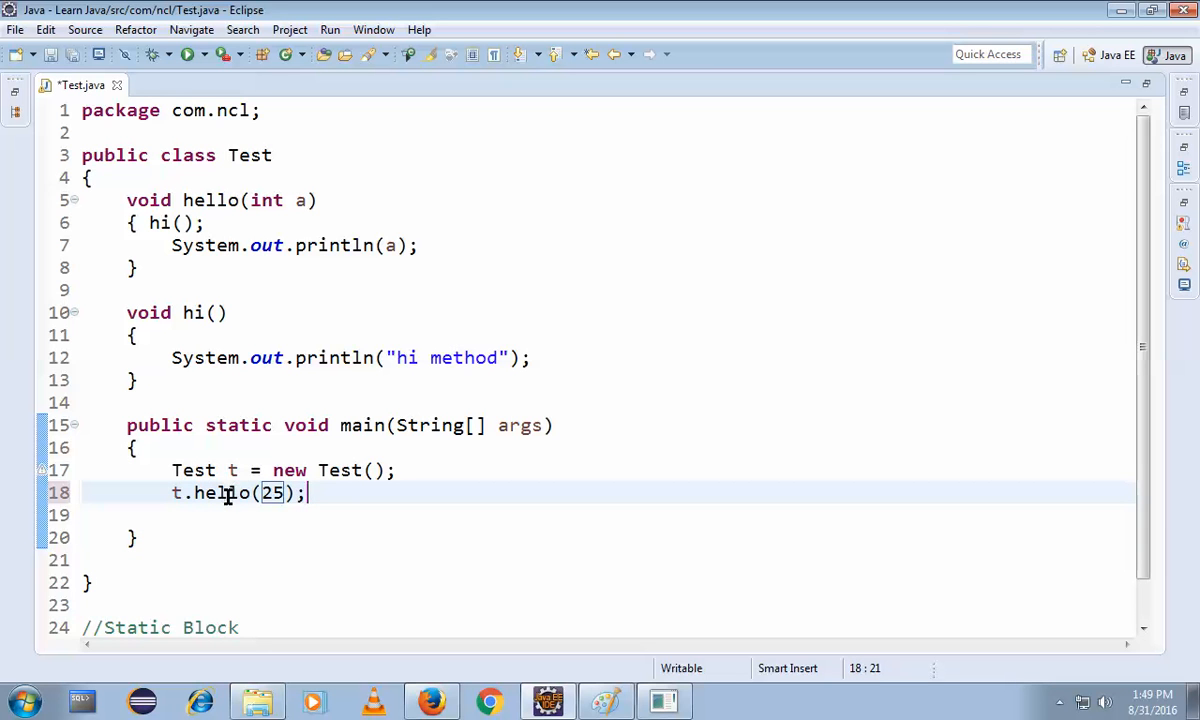
pyautogui.moveTo(268, 424)
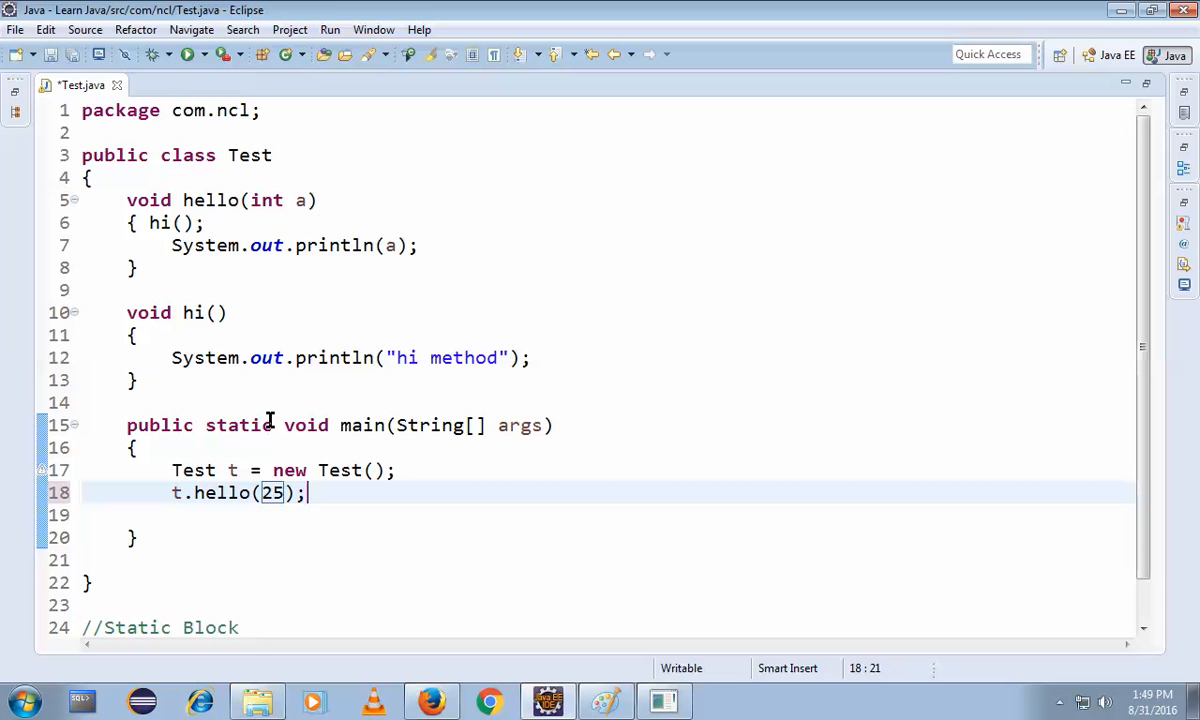
pyautogui.moveTo(200, 324)
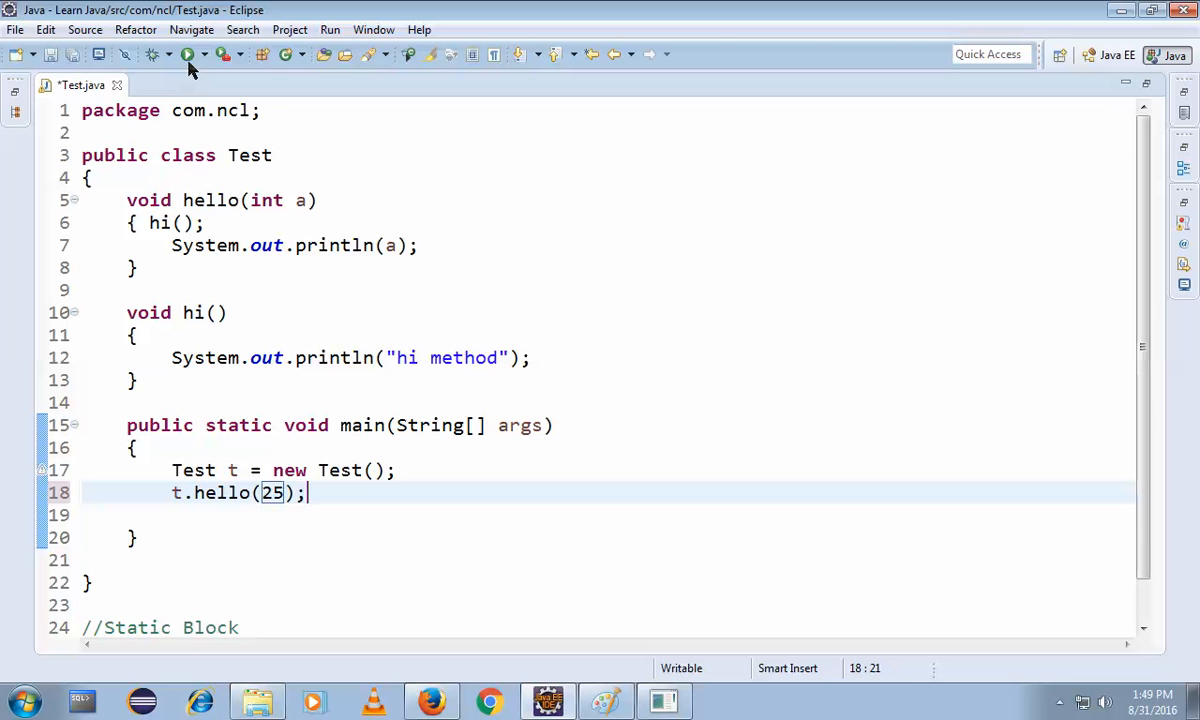
# Run Test so the console prints hi method and then 25.
pyautogui.click(188, 54)
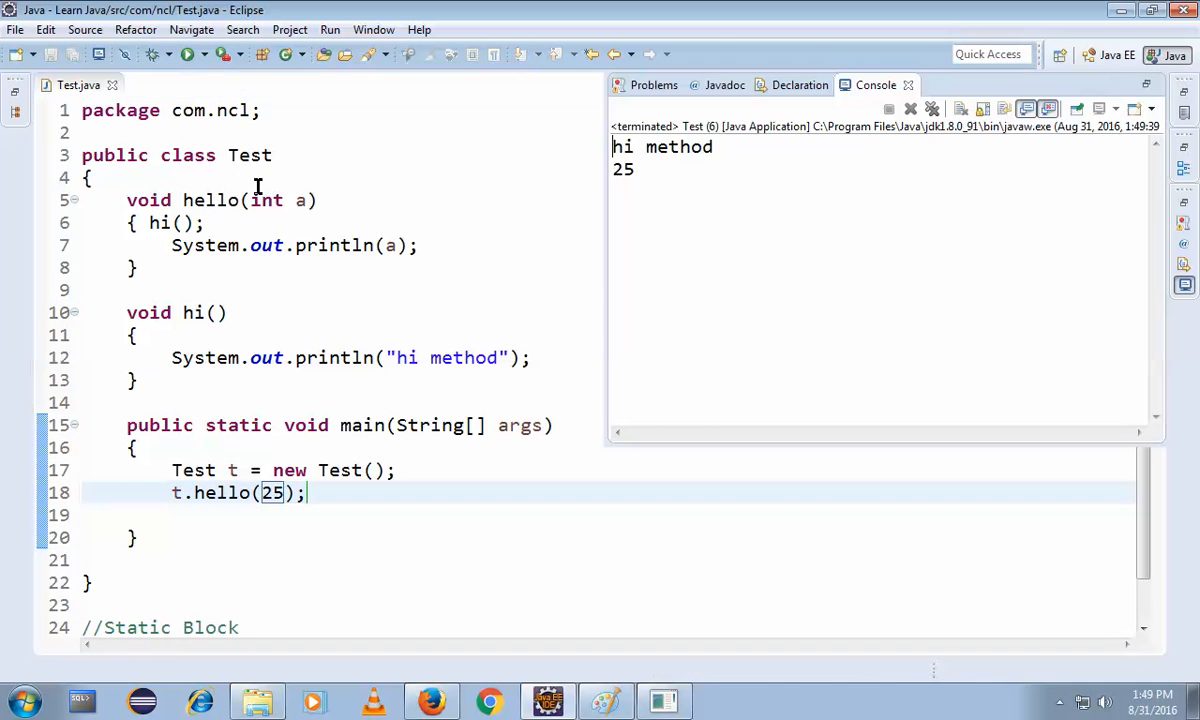
pyautogui.moveTo(380, 384)
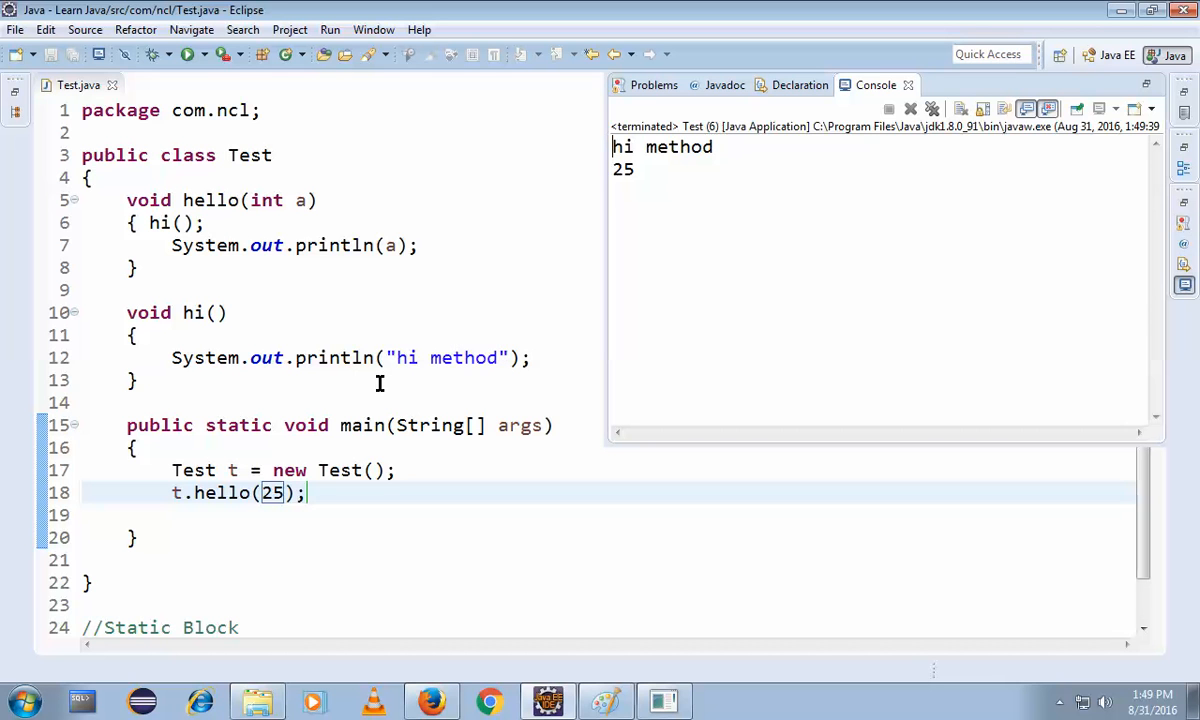
pyautogui.moveTo(210, 200)
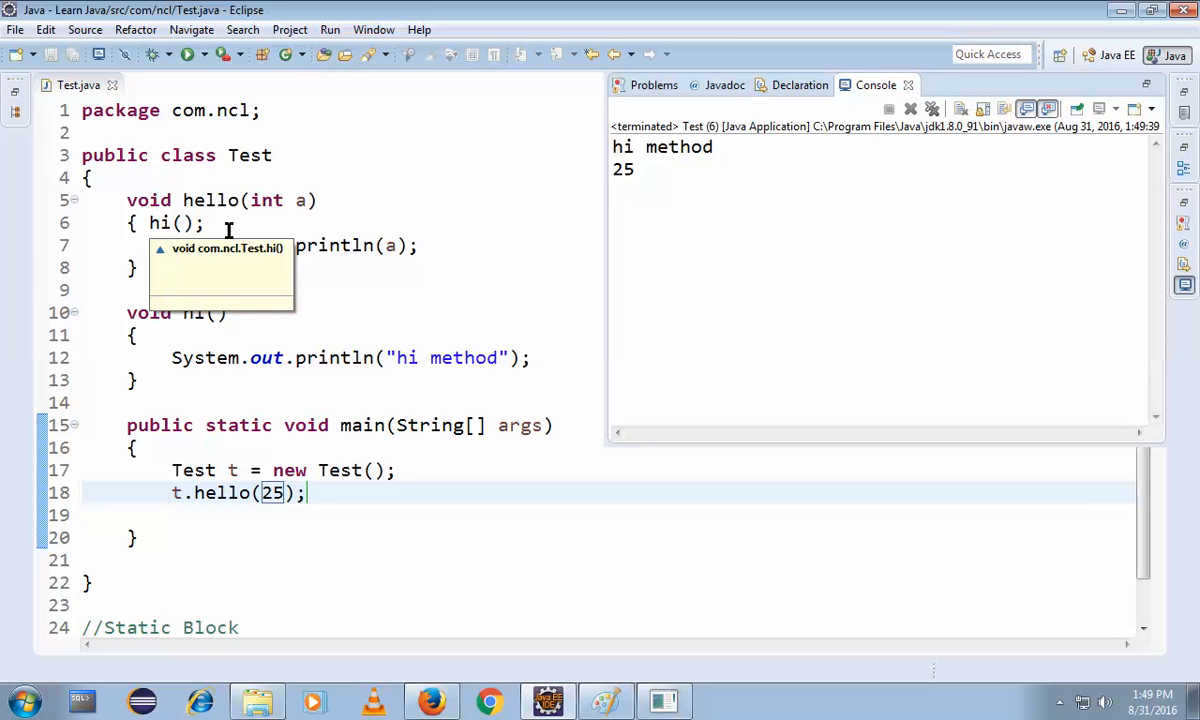
pyautogui.moveTo(210, 200)
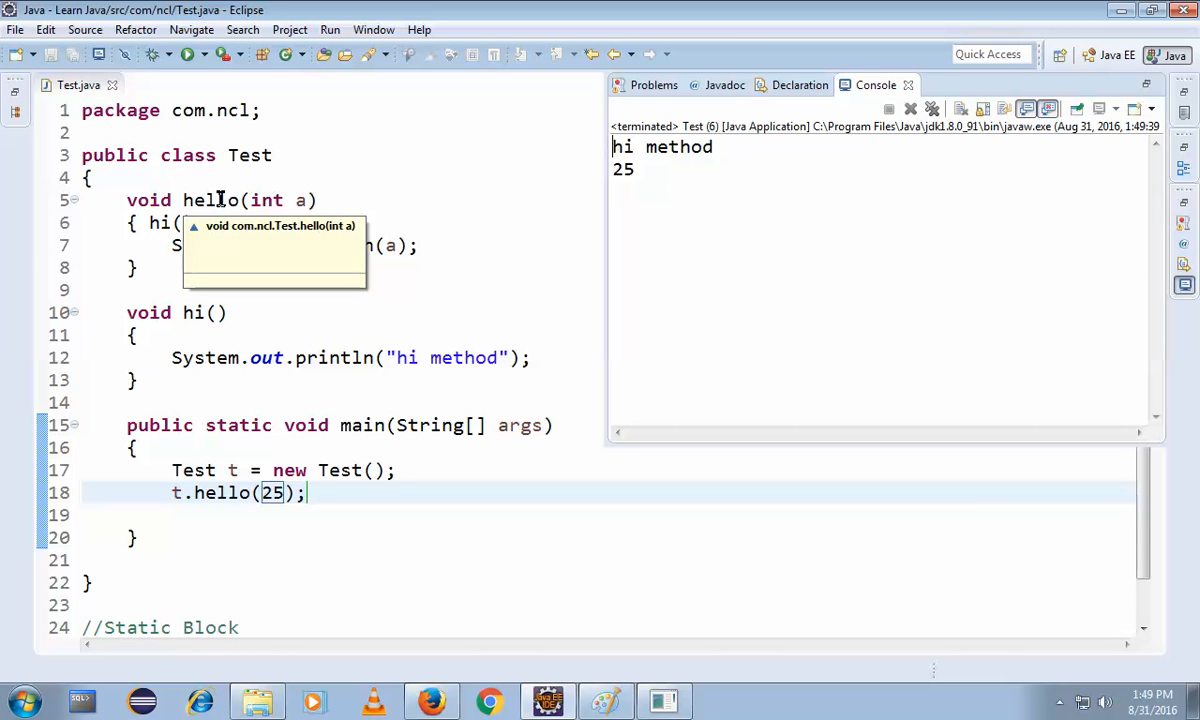